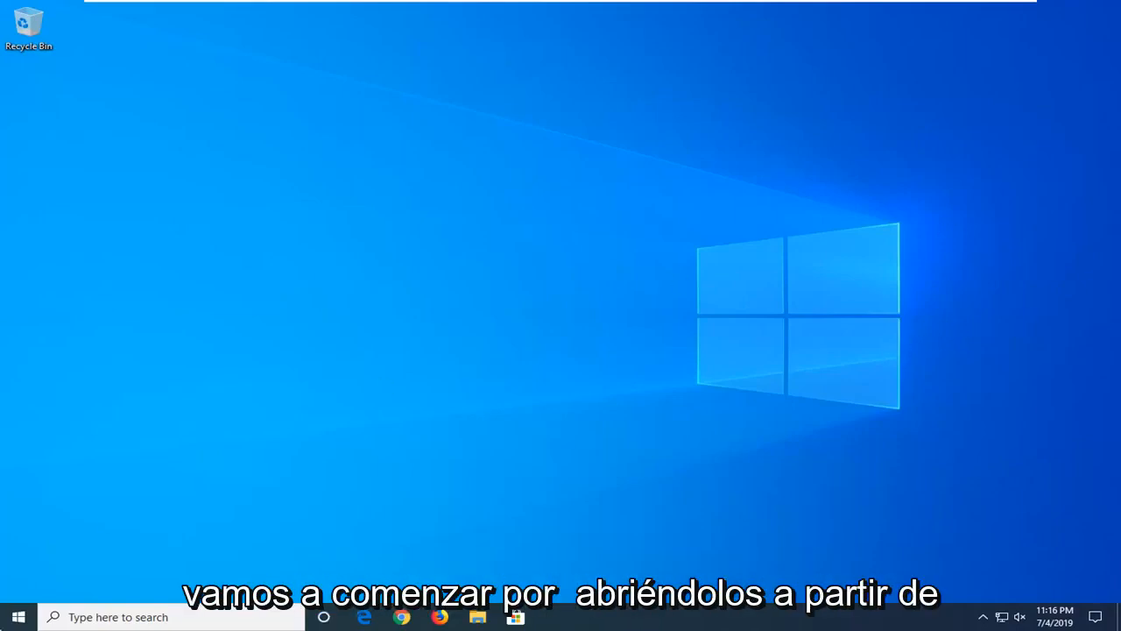
# Launch Services from Windows search and select Function Discovery Provider Host
pyautogui.click(17, 616)
pyautogui.write('s')
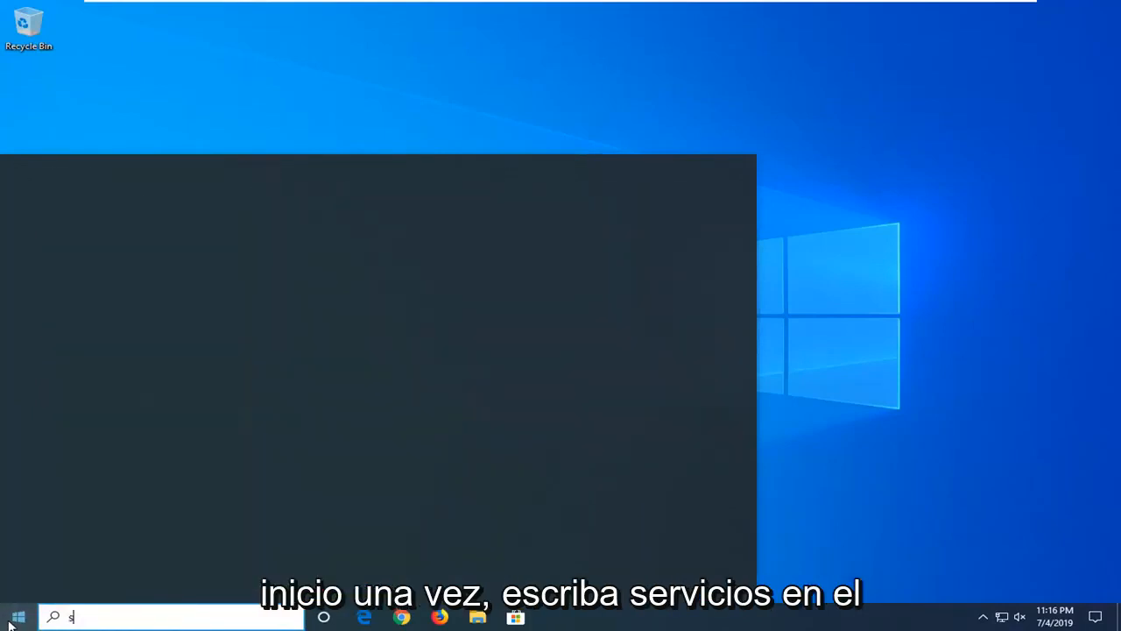
pyautogui.write('ervices')
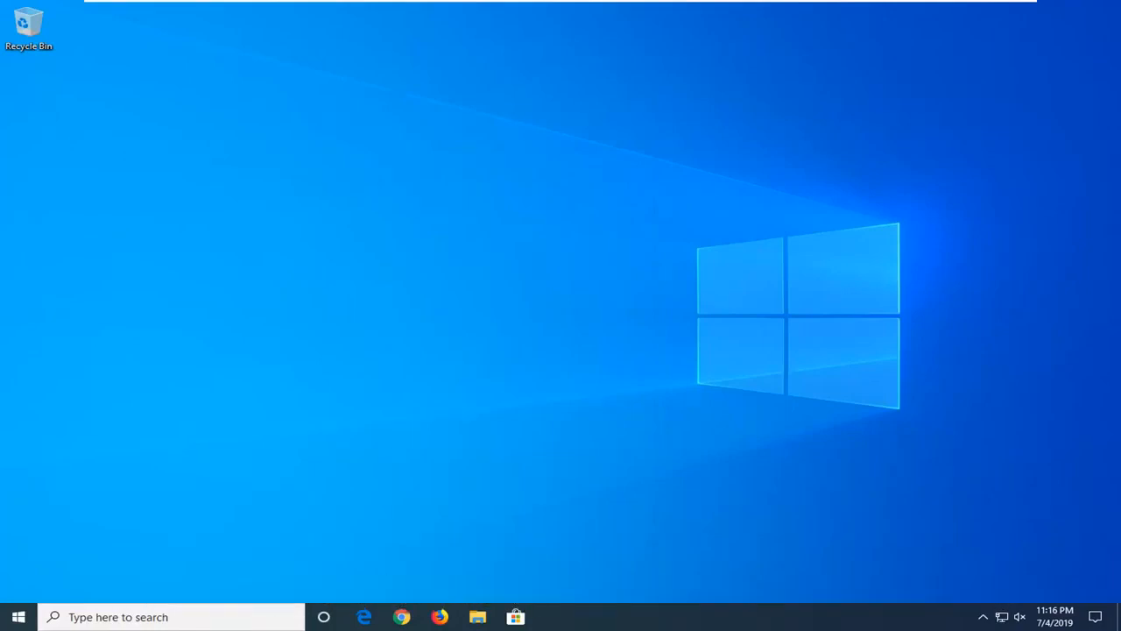
pyautogui.click(553, 617)
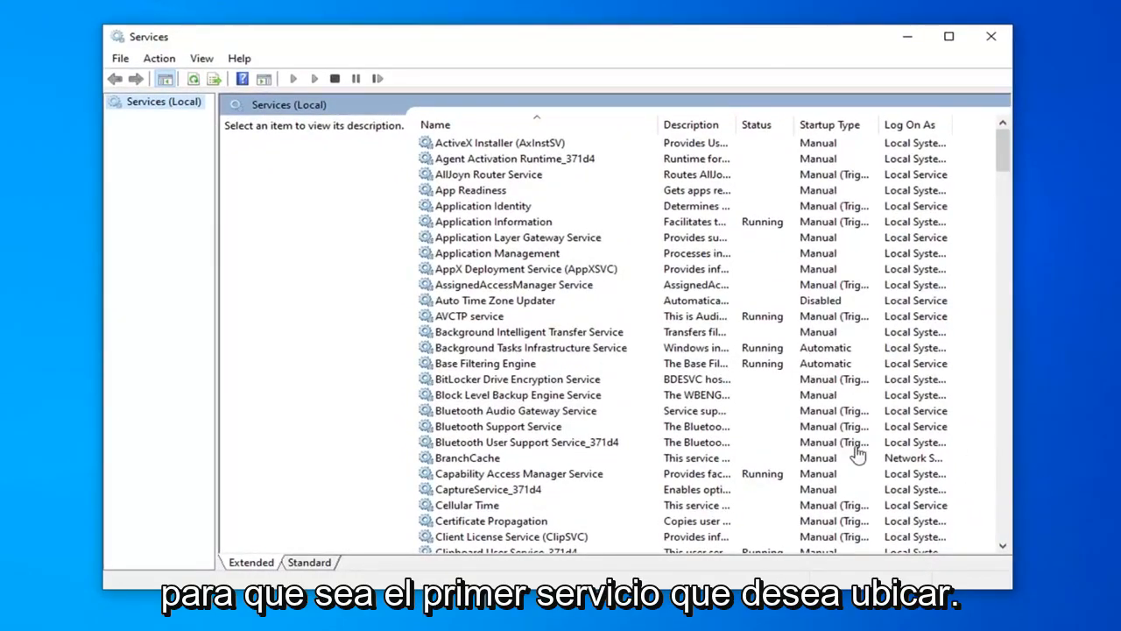
pyautogui.moveTo(473, 368)
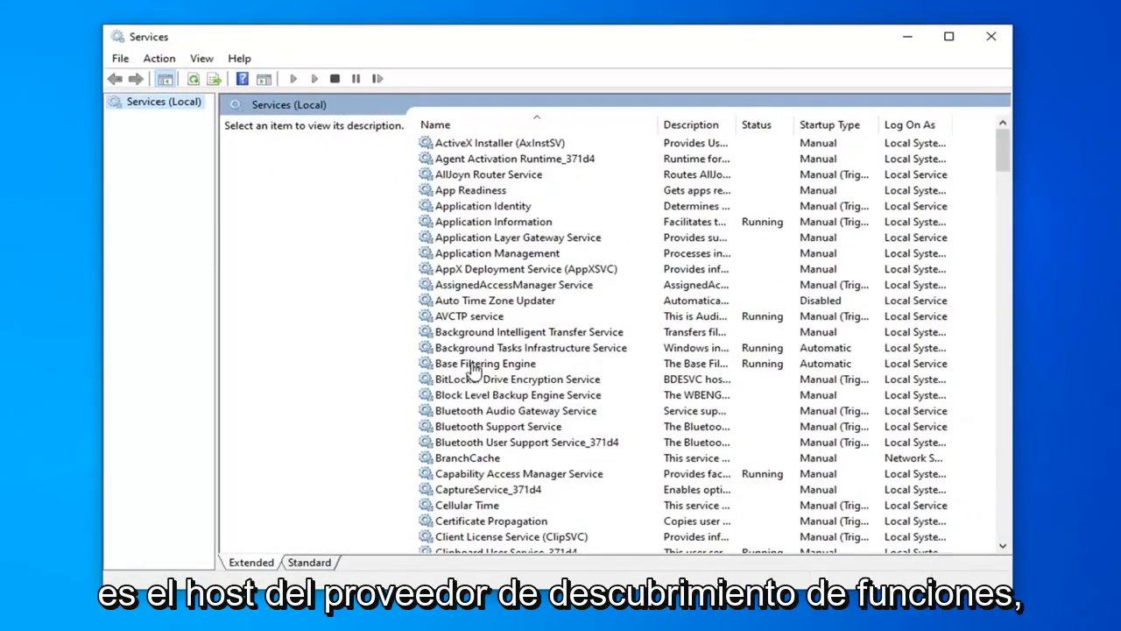
pyautogui.moveTo(489, 408)
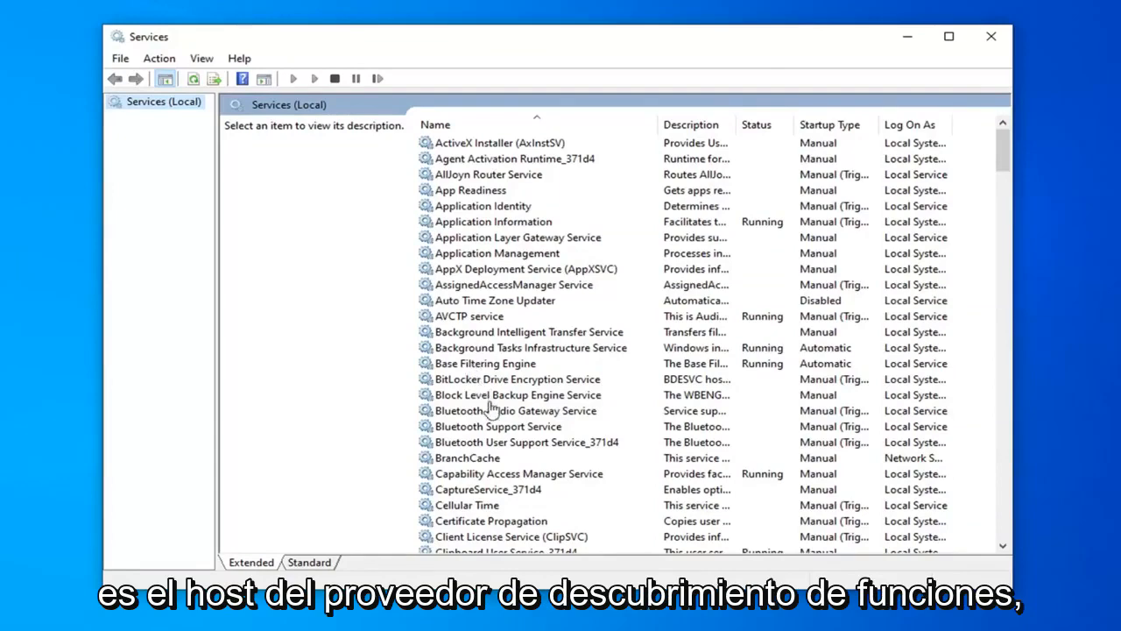
pyautogui.scroll(-3)
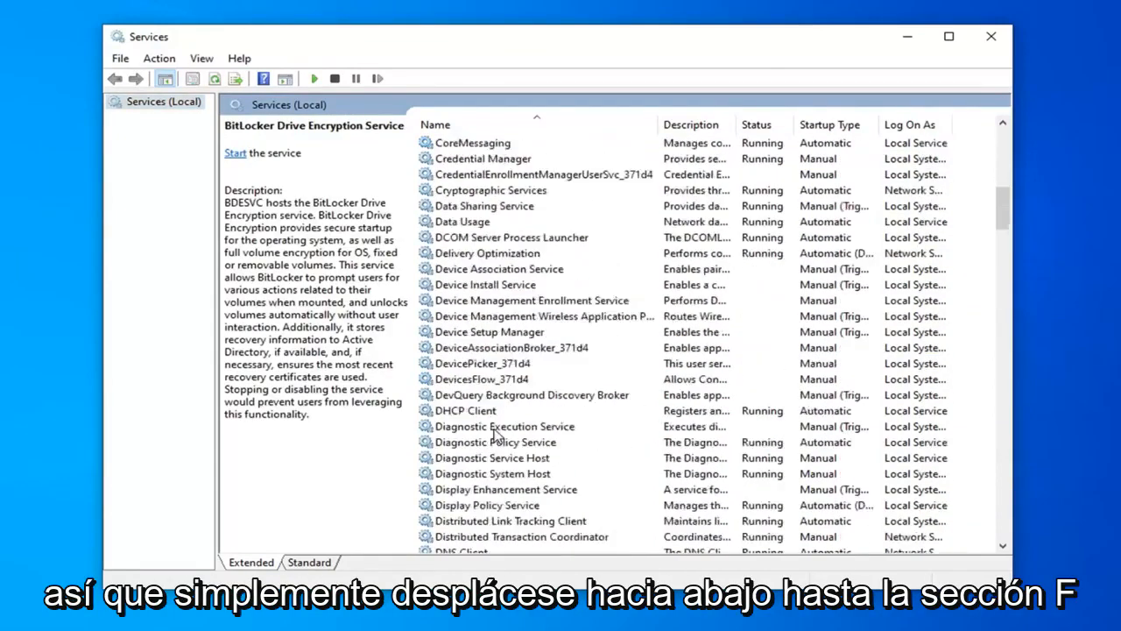
pyautogui.scroll(-3)
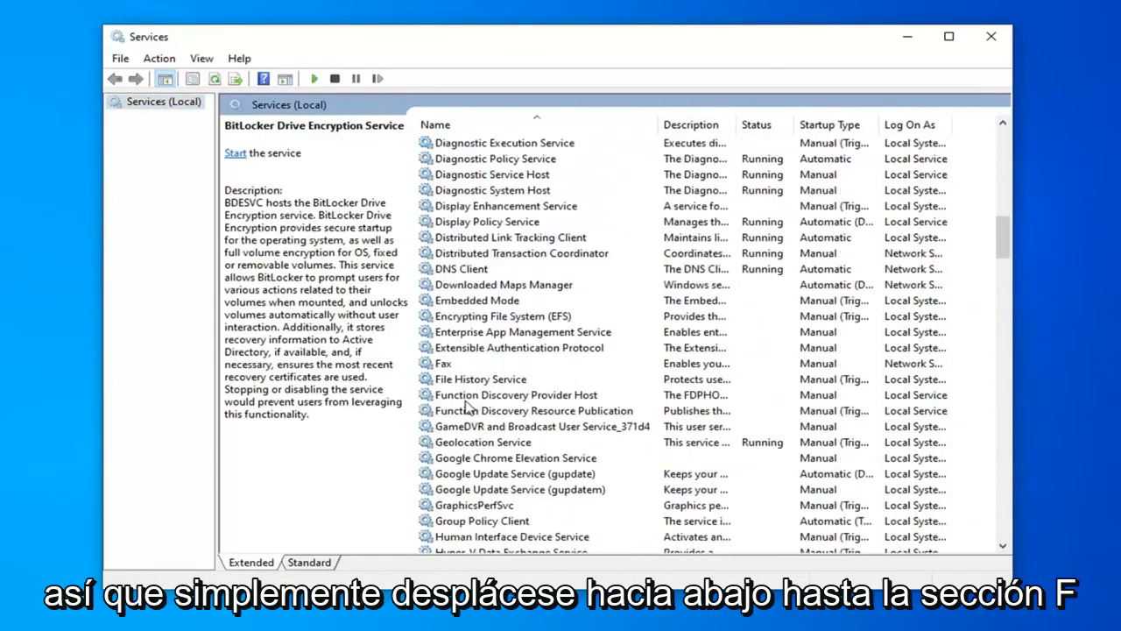
pyautogui.click(515, 394)
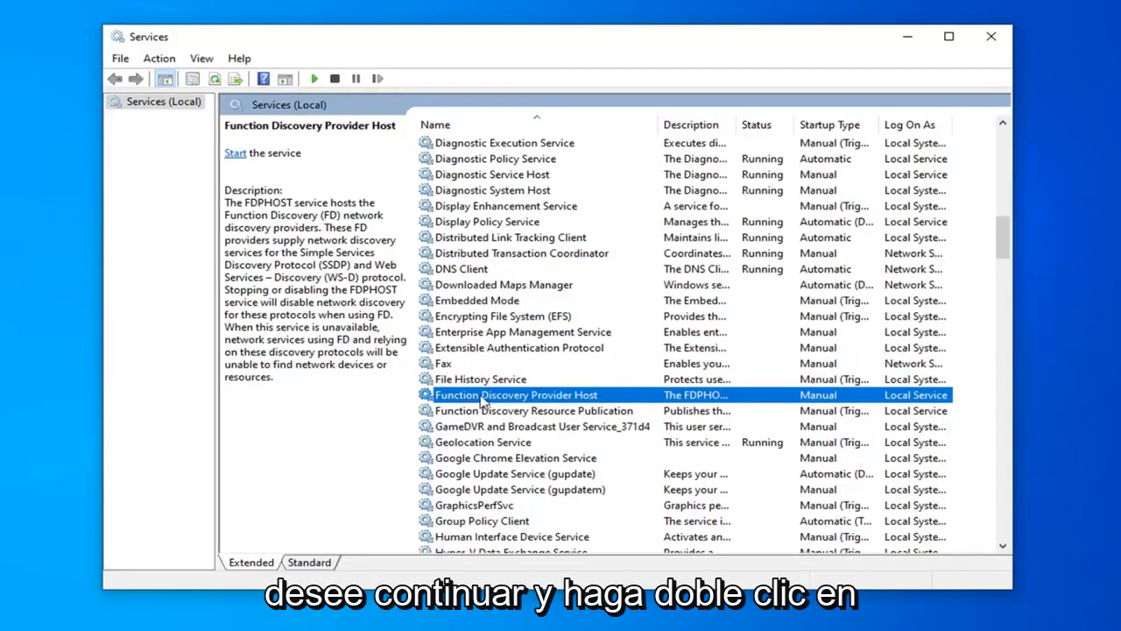
# Set Function Discovery Provider Host's startup type to Automatic and apply it
pyautogui.doubleClick(515, 394)
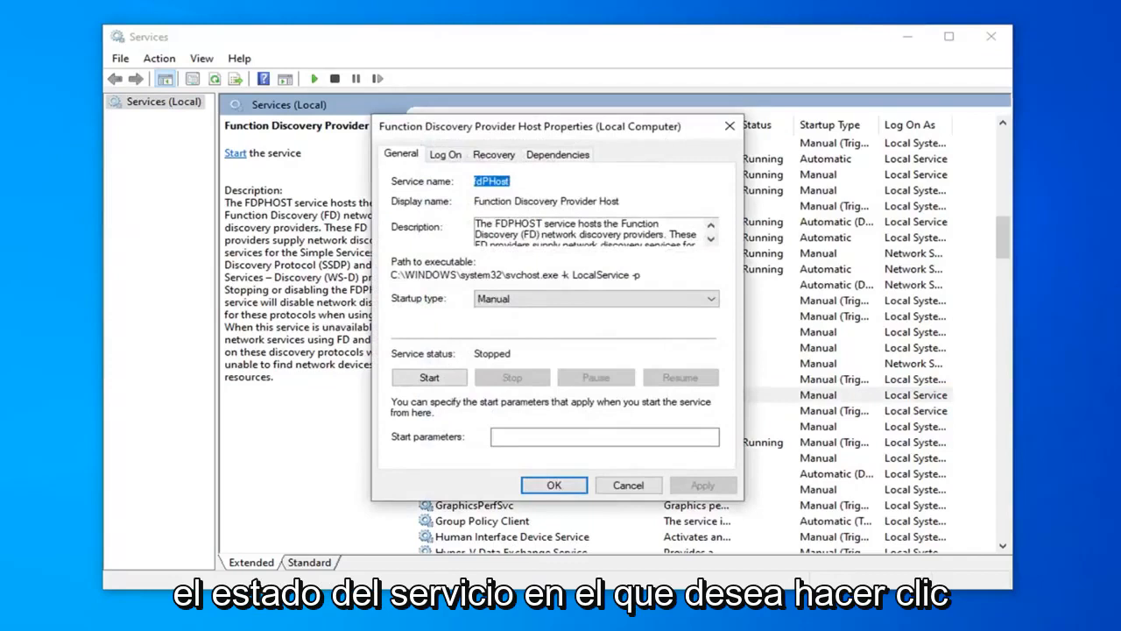
pyautogui.moveTo(518, 423)
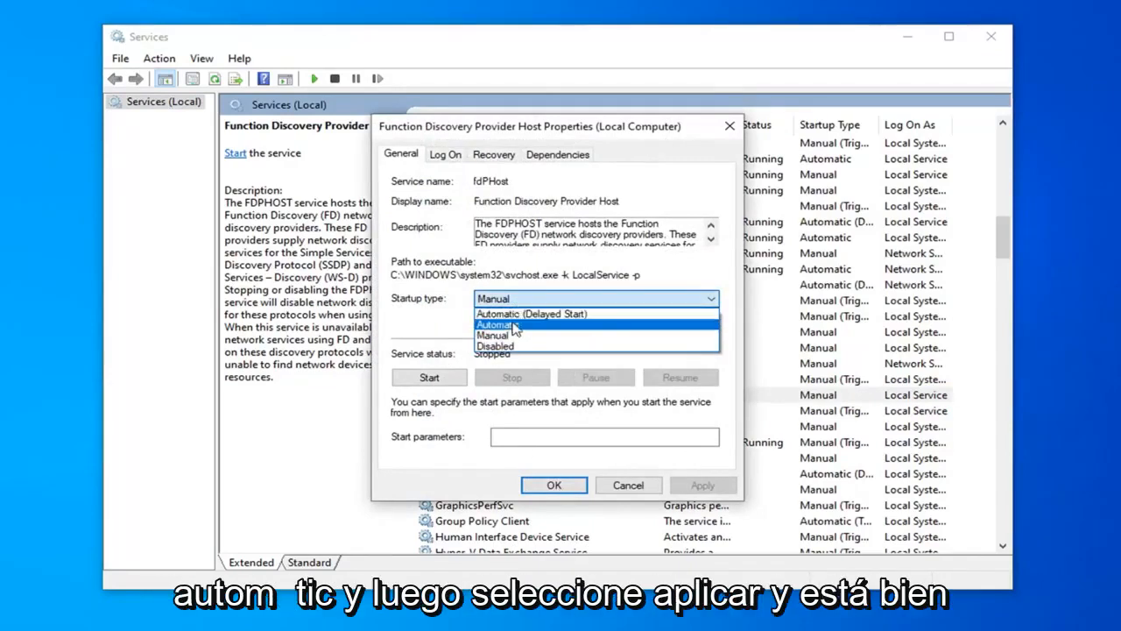
pyautogui.click(498, 323)
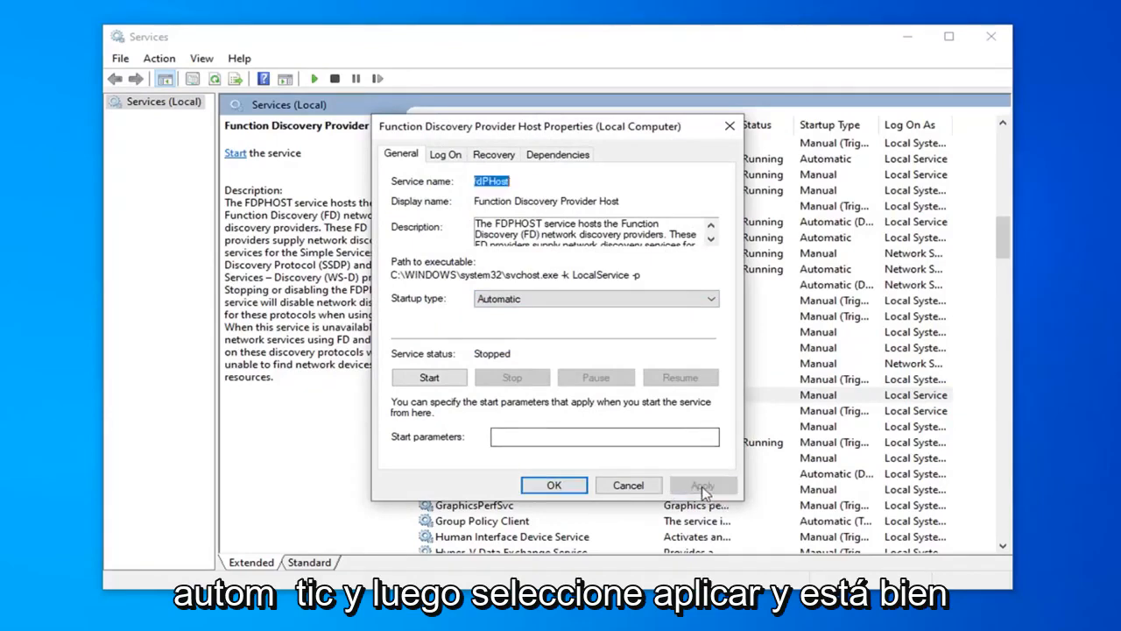
pyautogui.click(554, 485)
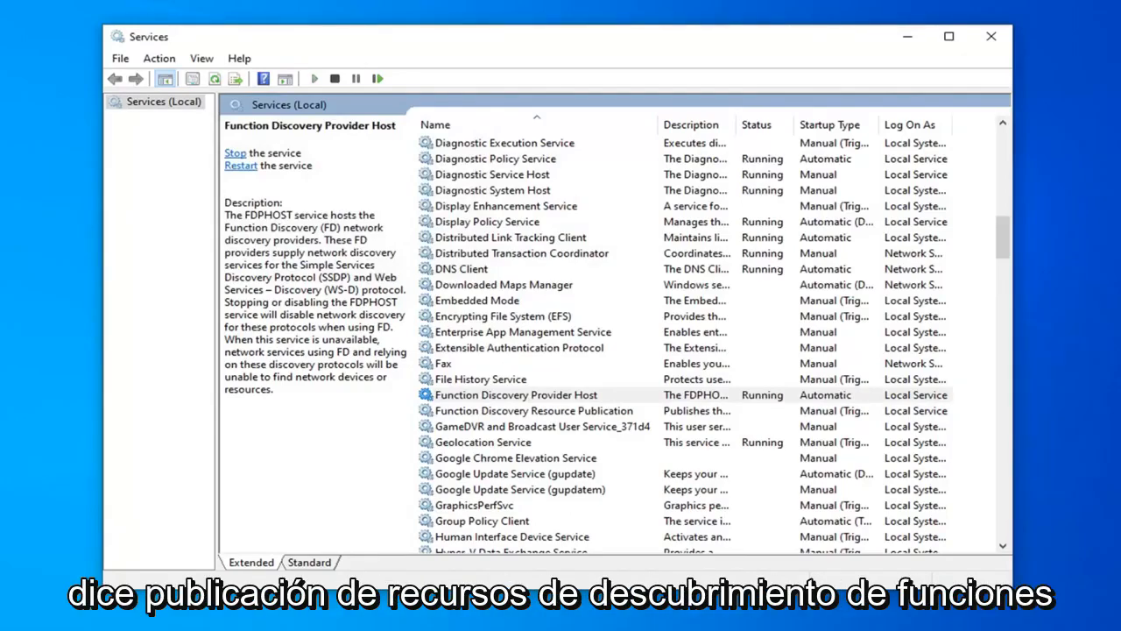
pyautogui.moveTo(570, 421)
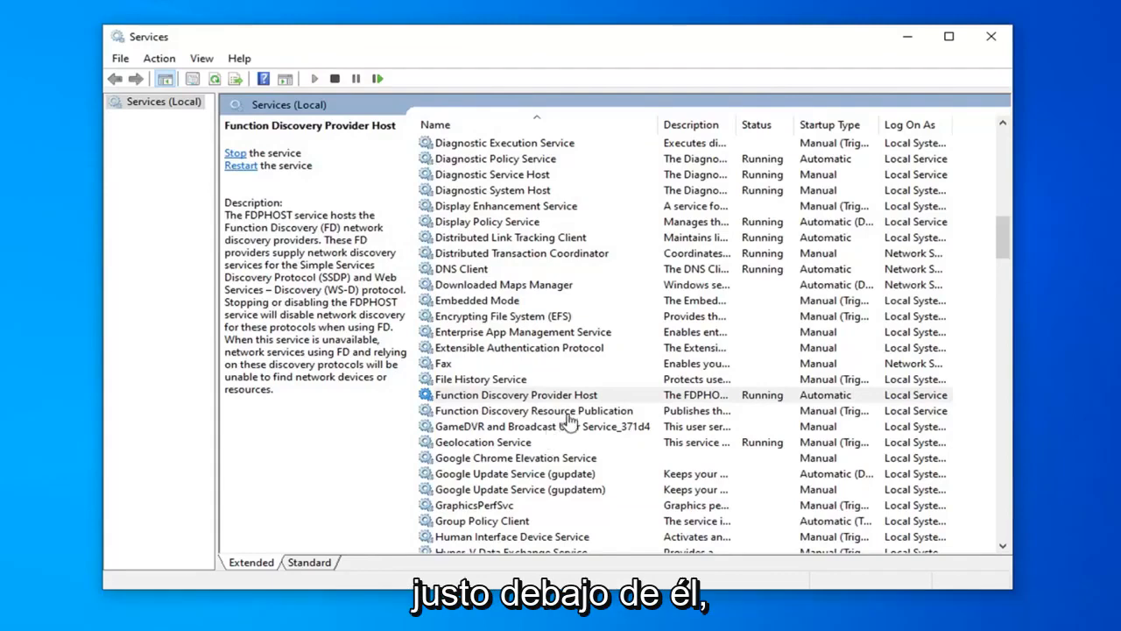
# Open Function Discovery Resource Publication's properties and show its startup type choices
pyautogui.doubleClick(534, 410)
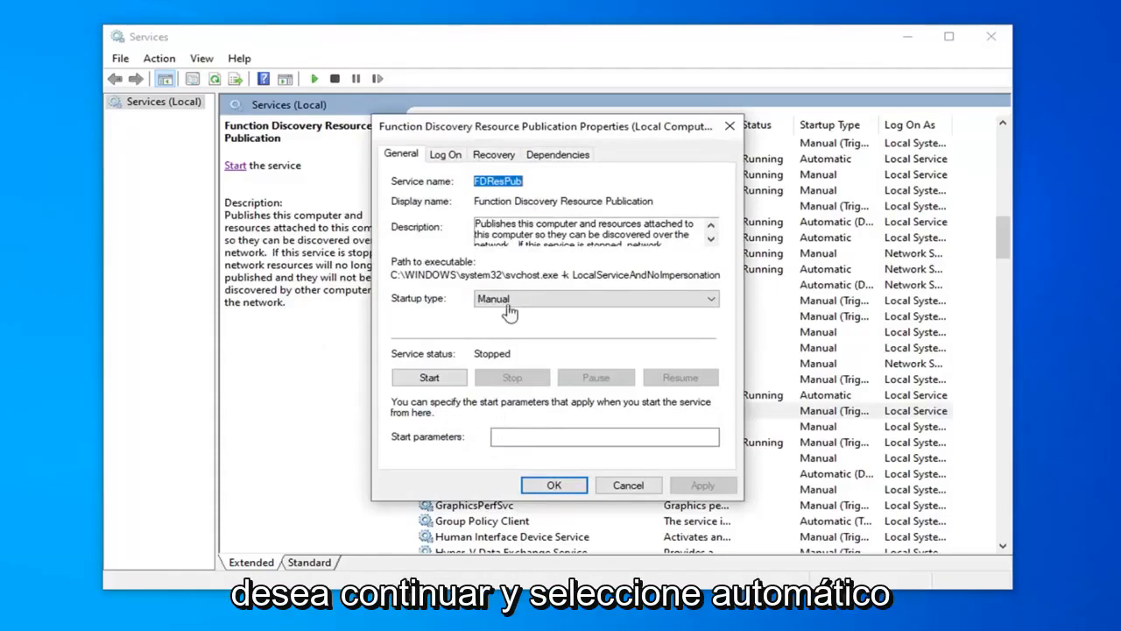
pyautogui.click(596, 298)
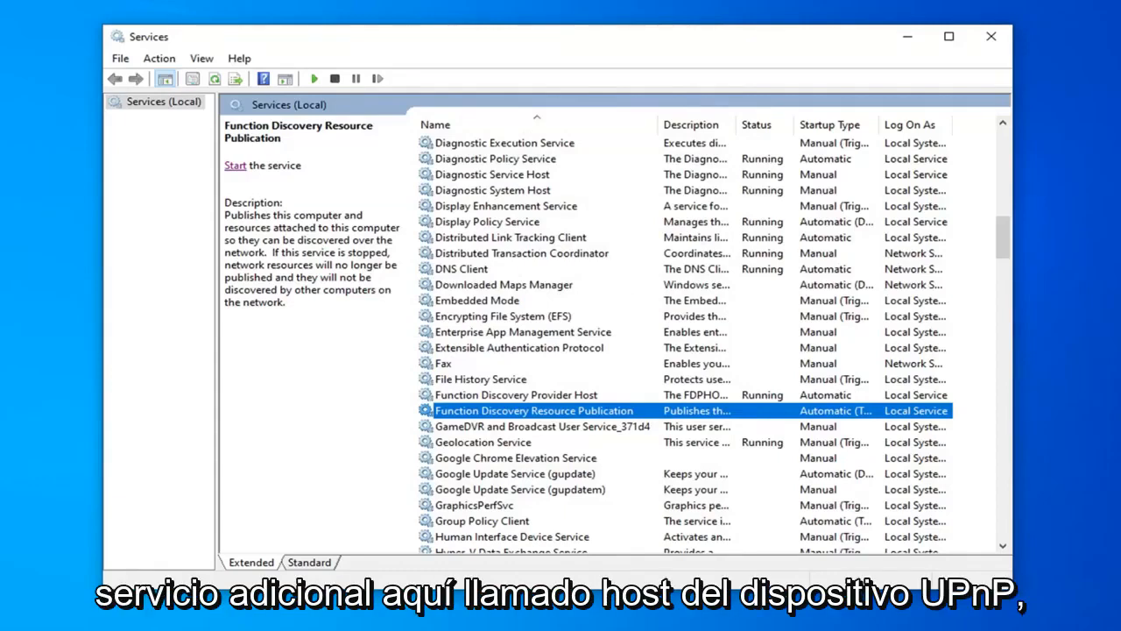
pyautogui.moveTo(727, 423)
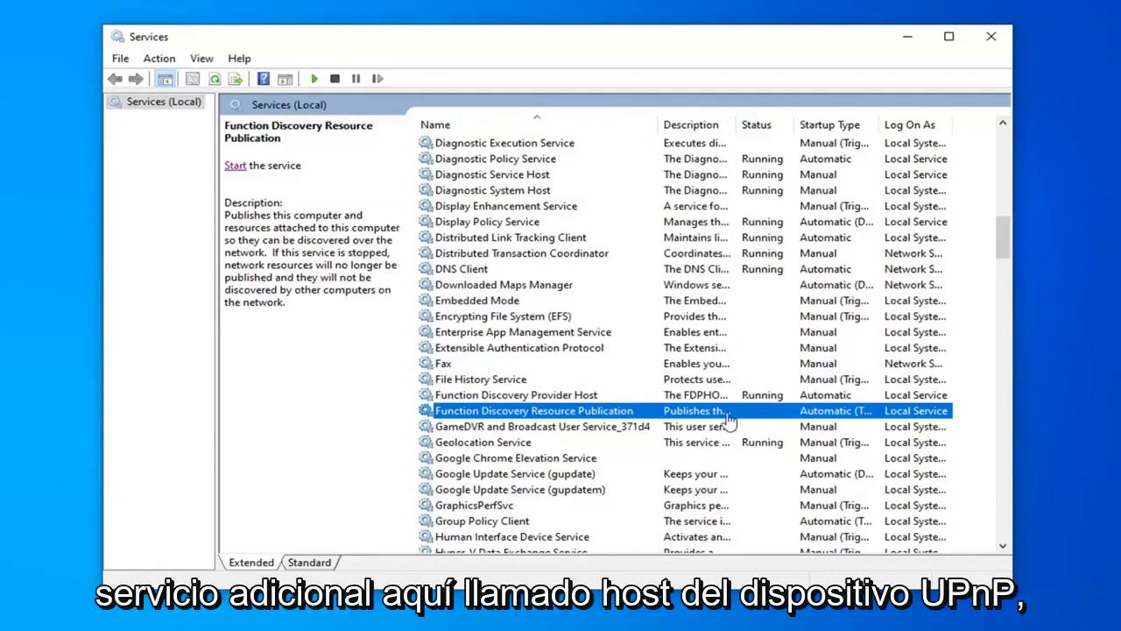
# Set UPnP Device Host to Automatic startup and start the service
pyautogui.scroll(-3)
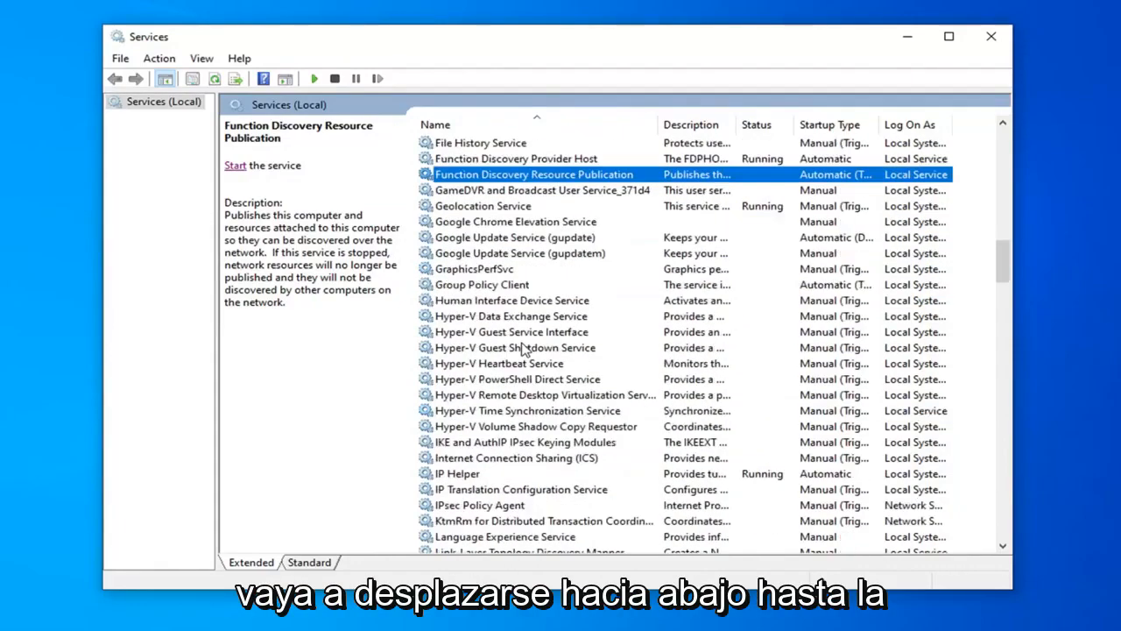
pyautogui.scroll(-3)
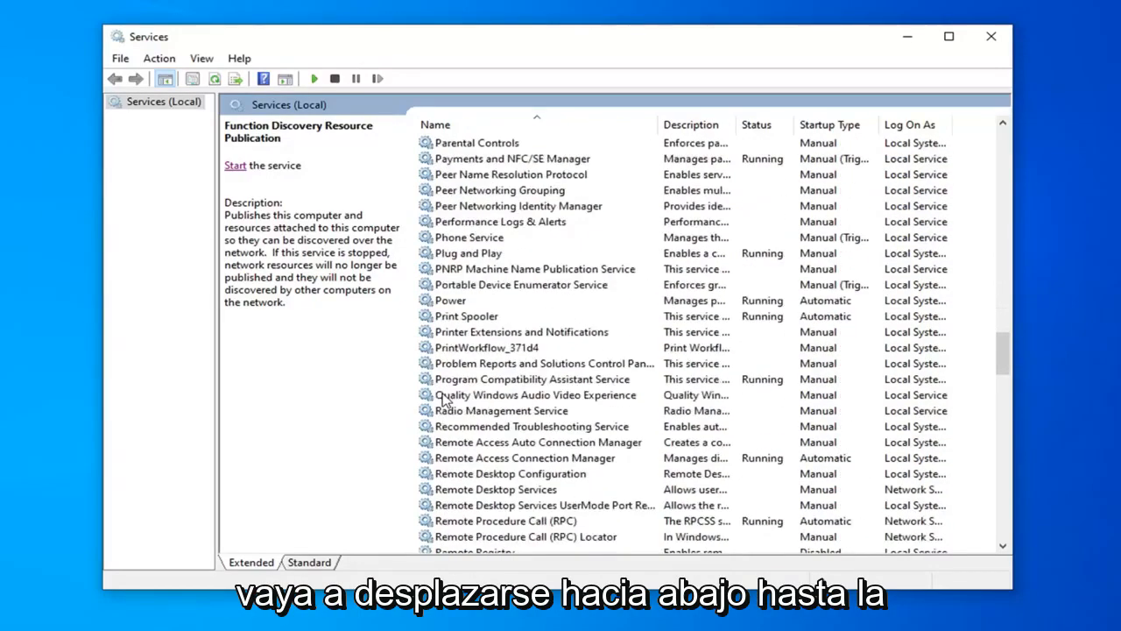
pyautogui.scroll(-3)
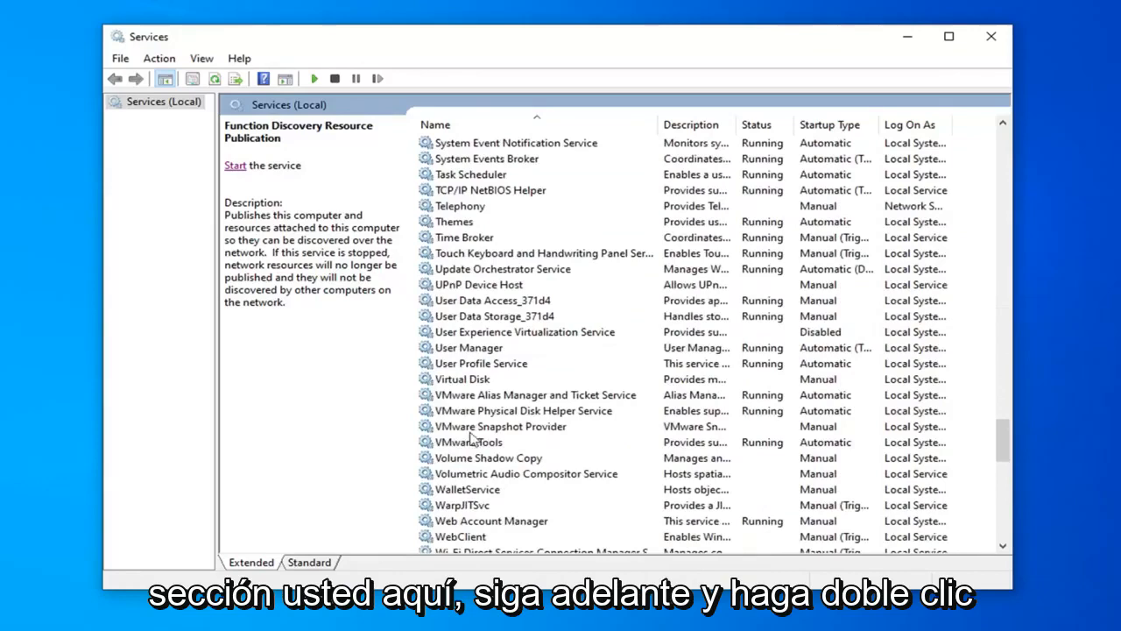
pyautogui.click(478, 284)
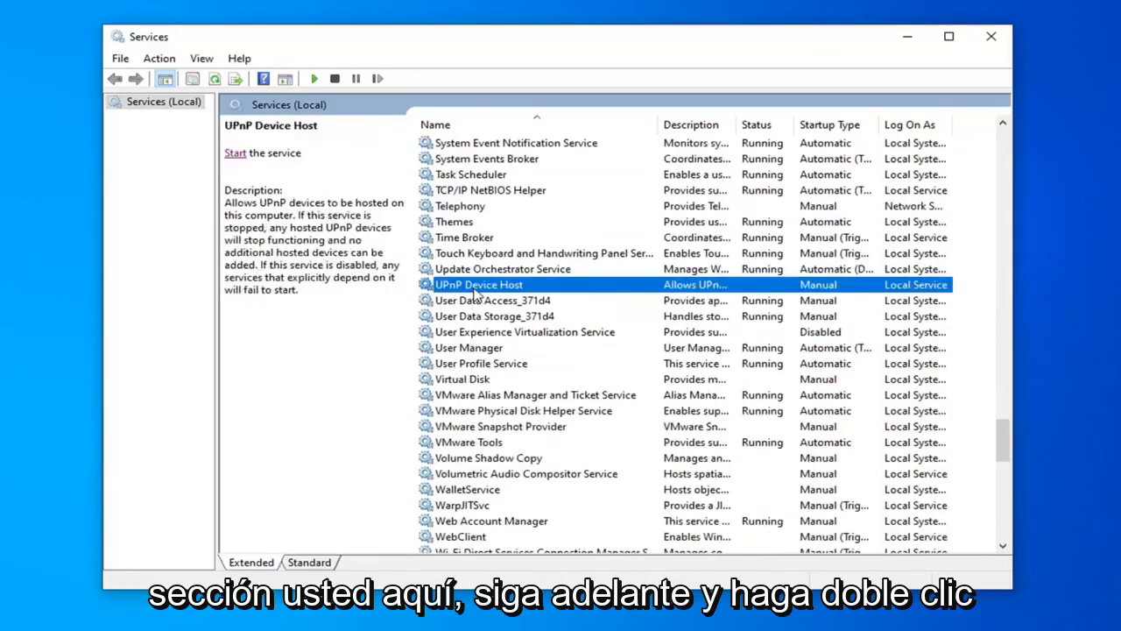
pyautogui.doubleClick(478, 284)
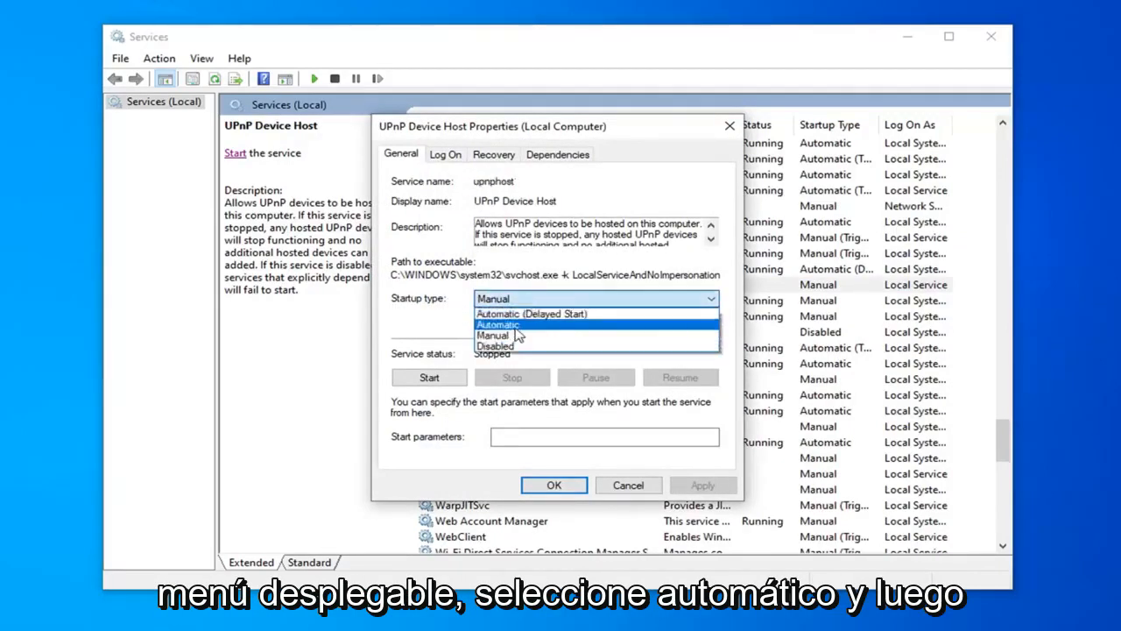
pyautogui.click(496, 324)
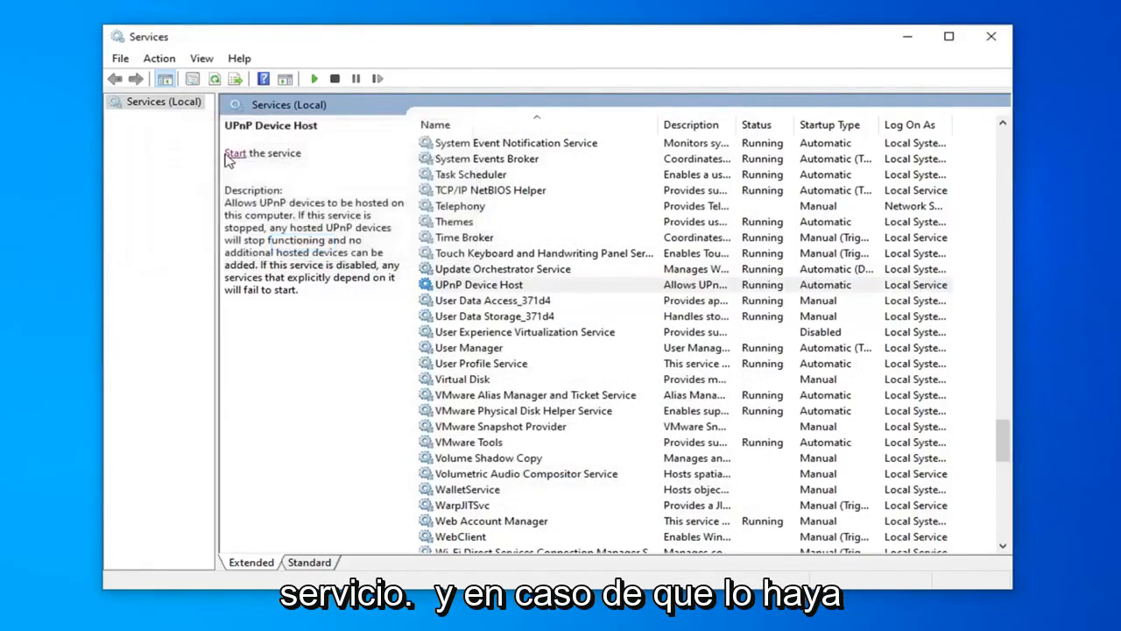
pyautogui.click(235, 152)
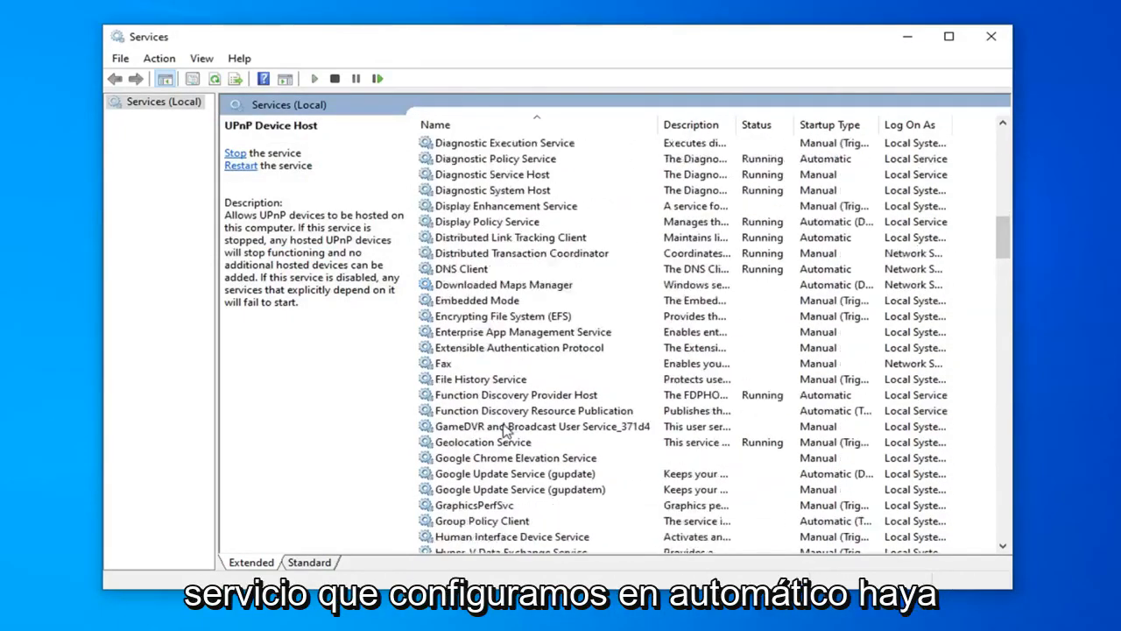
# Start the Function Discovery Resource Publication service, then scroll toward the S section
pyautogui.click(533, 410)
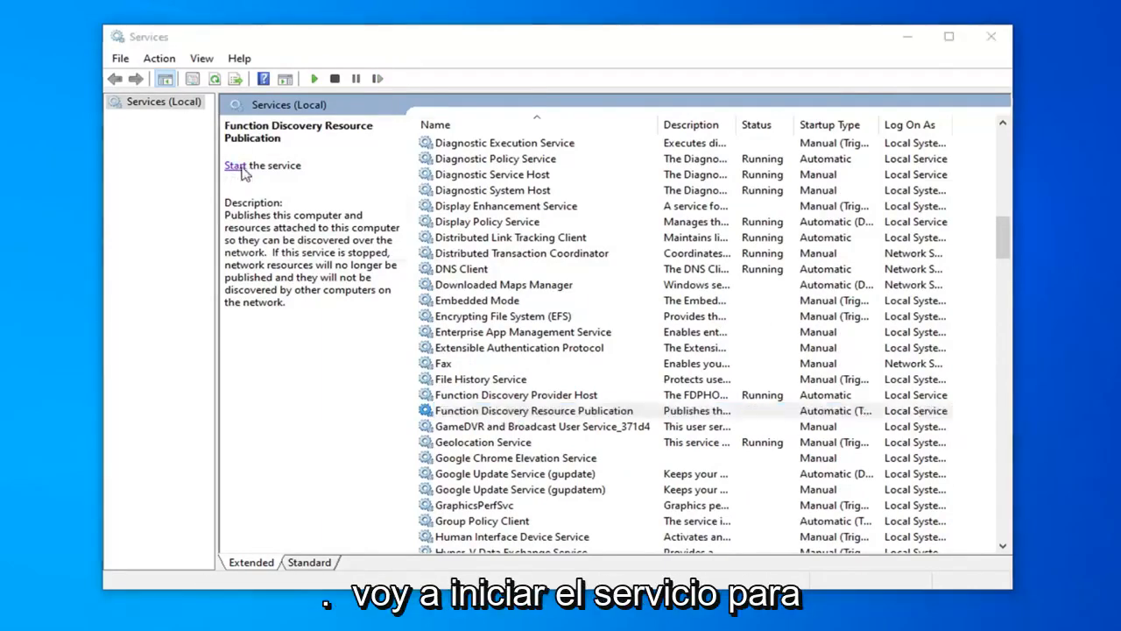
pyautogui.click(234, 165)
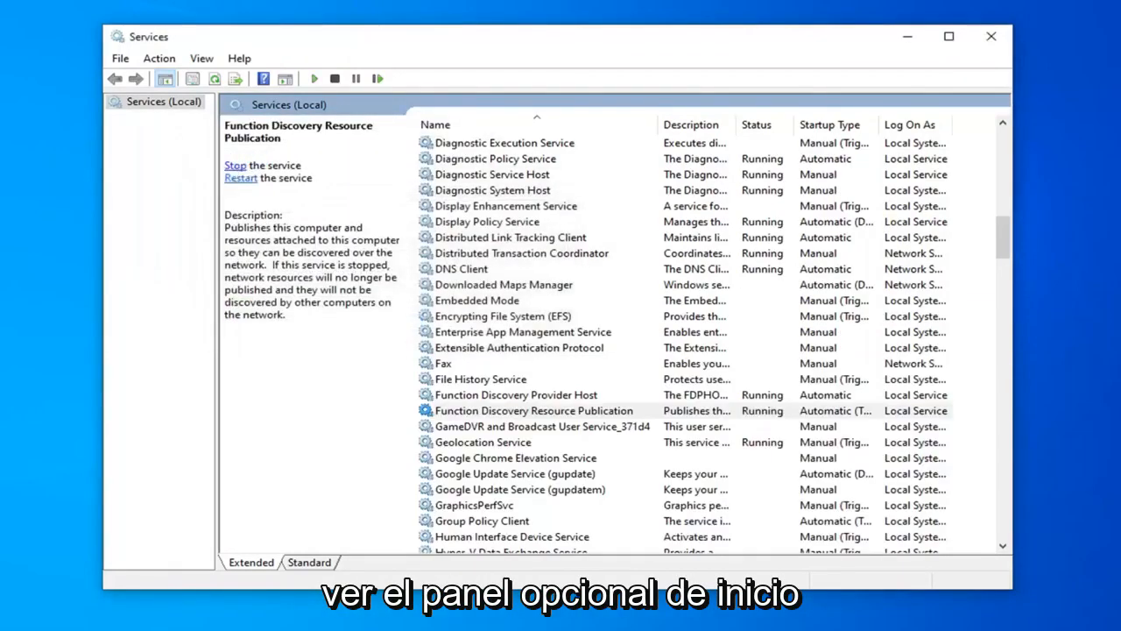
pyautogui.scroll(-3)
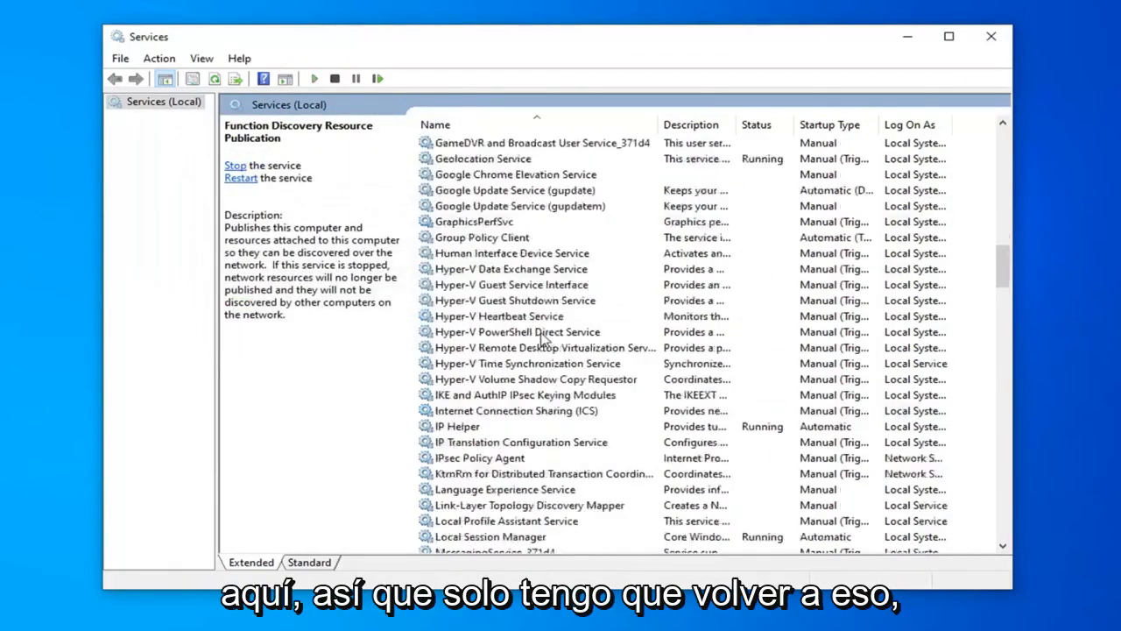
pyautogui.scroll(-3)
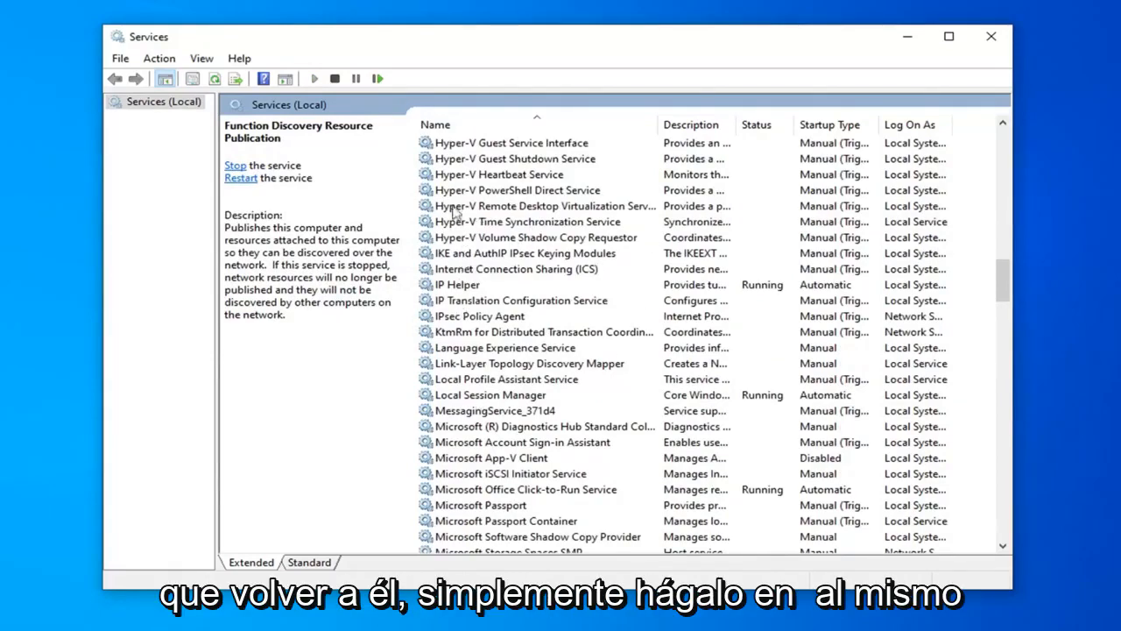
pyautogui.moveTo(588, 234)
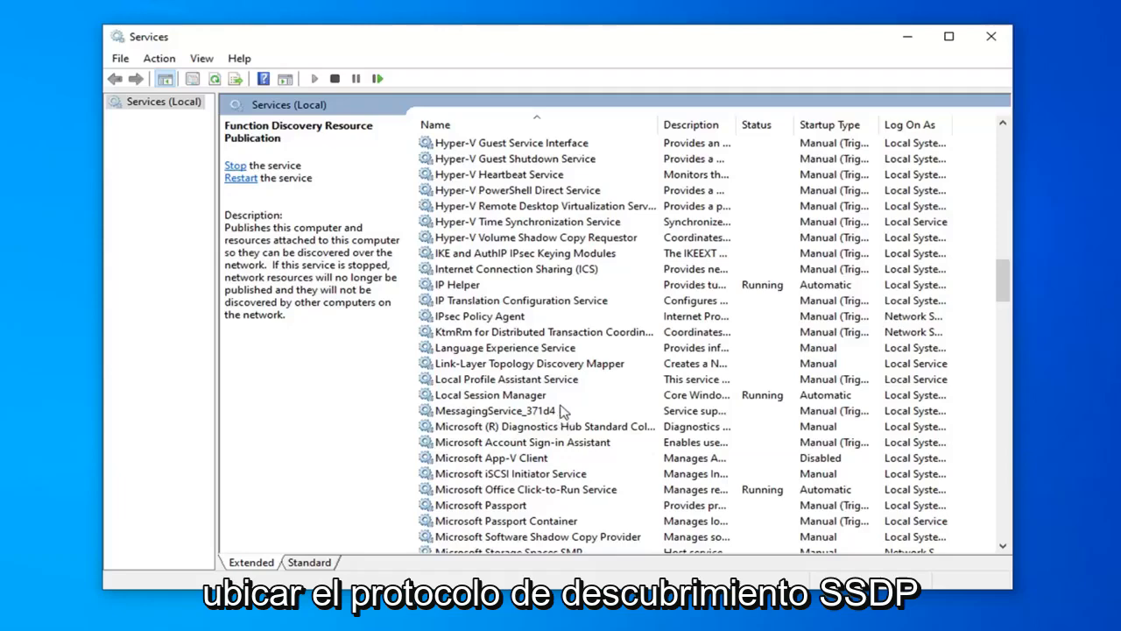
# Set SSDP Discovery to Automatic startup, then close the Services console
pyautogui.scroll(-3)
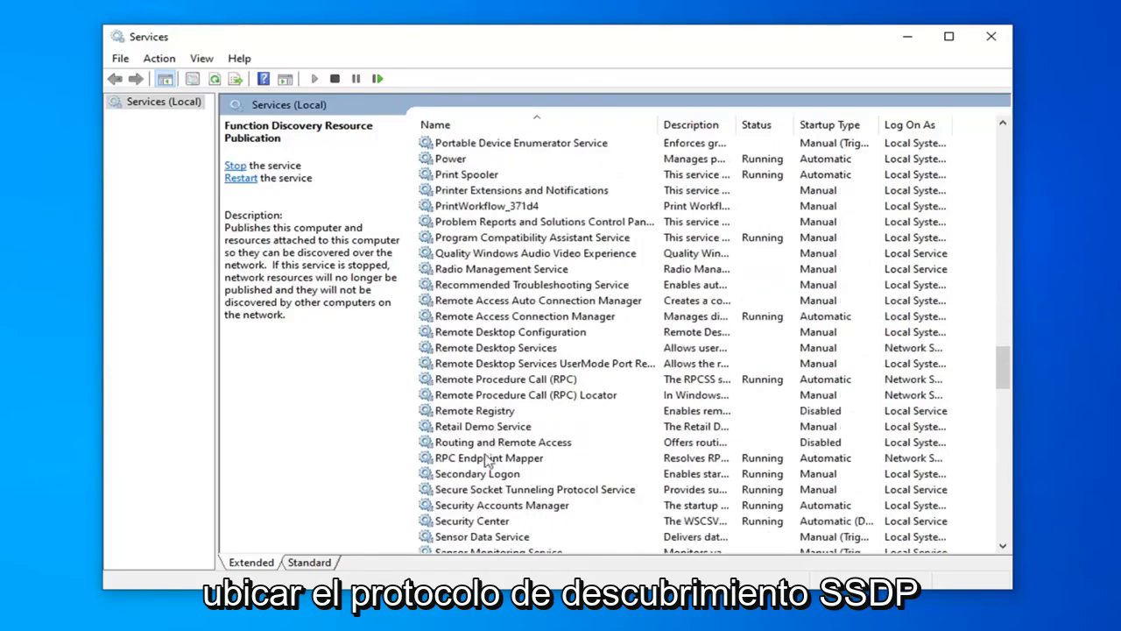
pyautogui.scroll(-3)
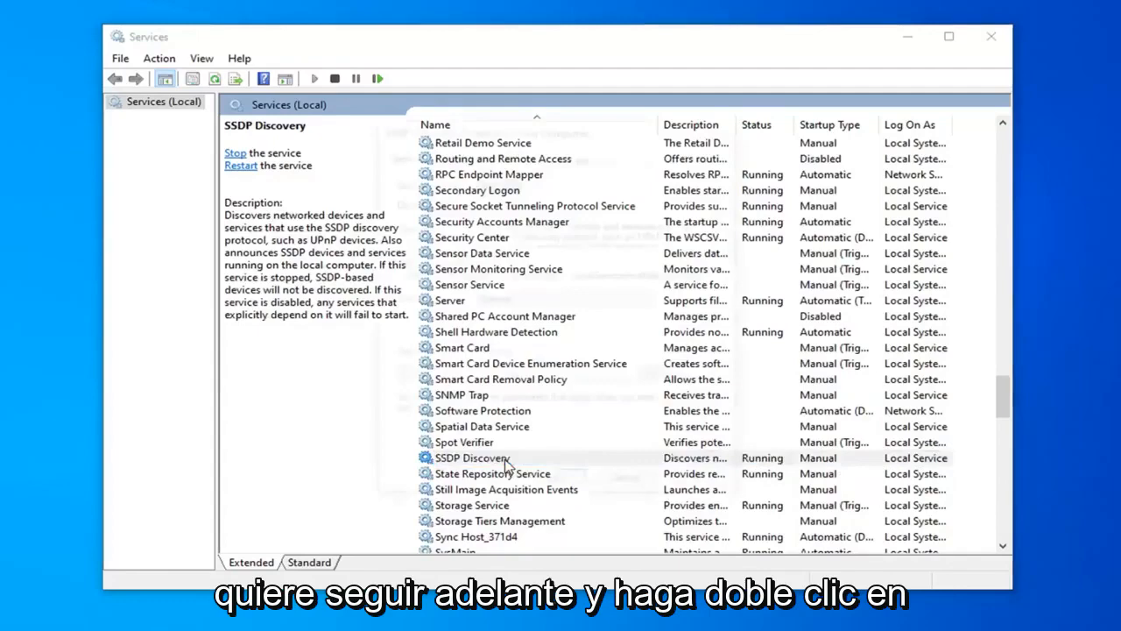
pyautogui.doubleClick(471, 457)
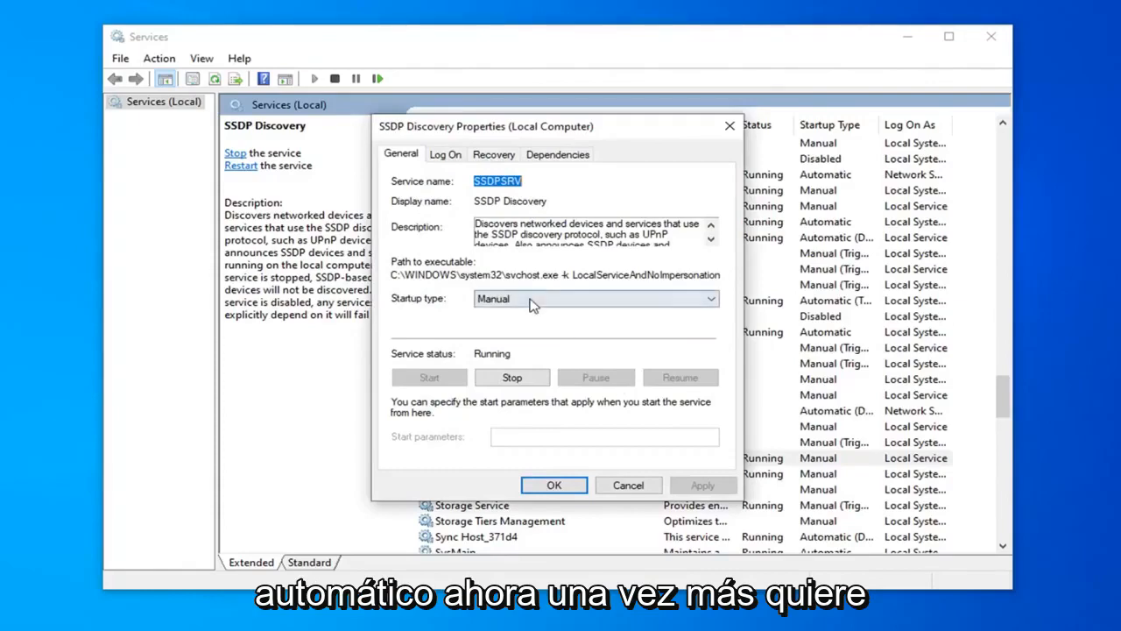
pyautogui.click(595, 299)
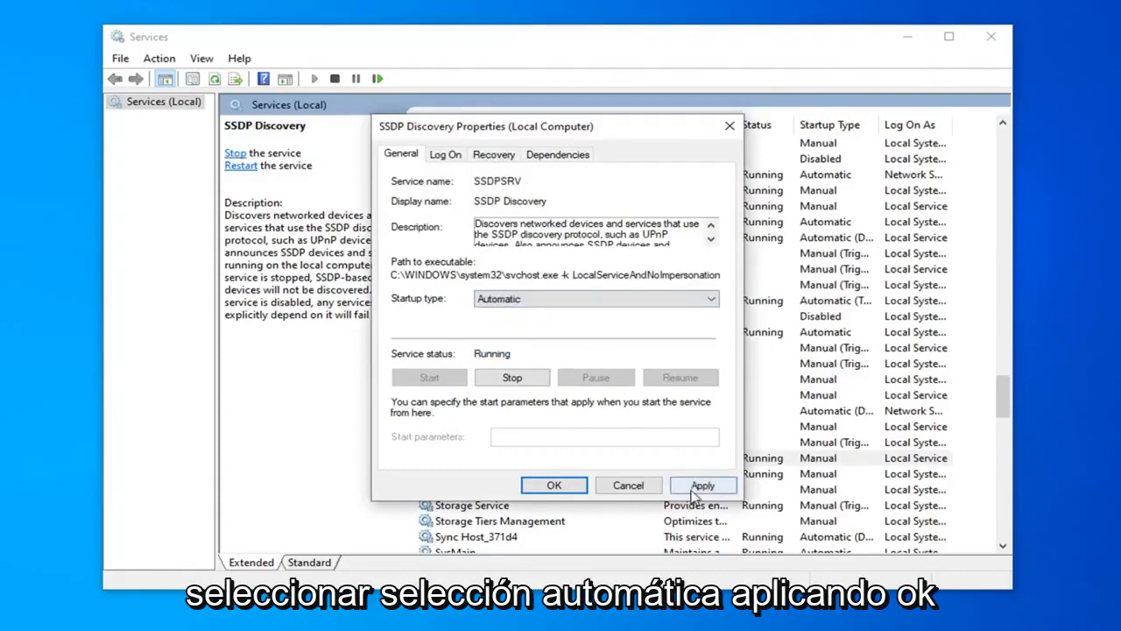
pyautogui.click(553, 485)
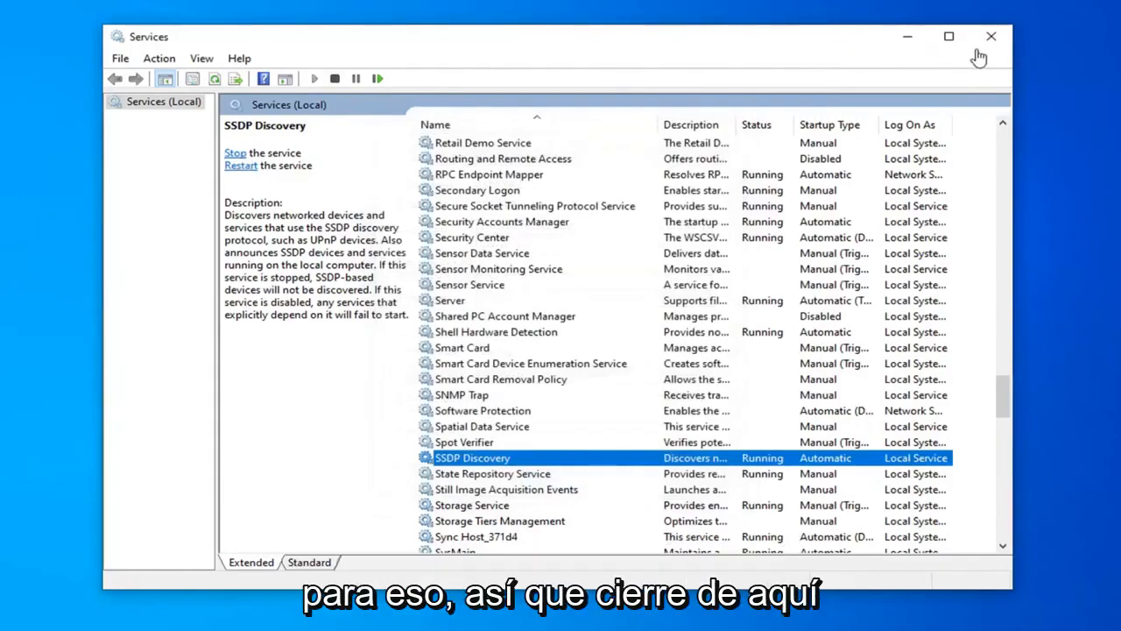
pyautogui.click(991, 37)
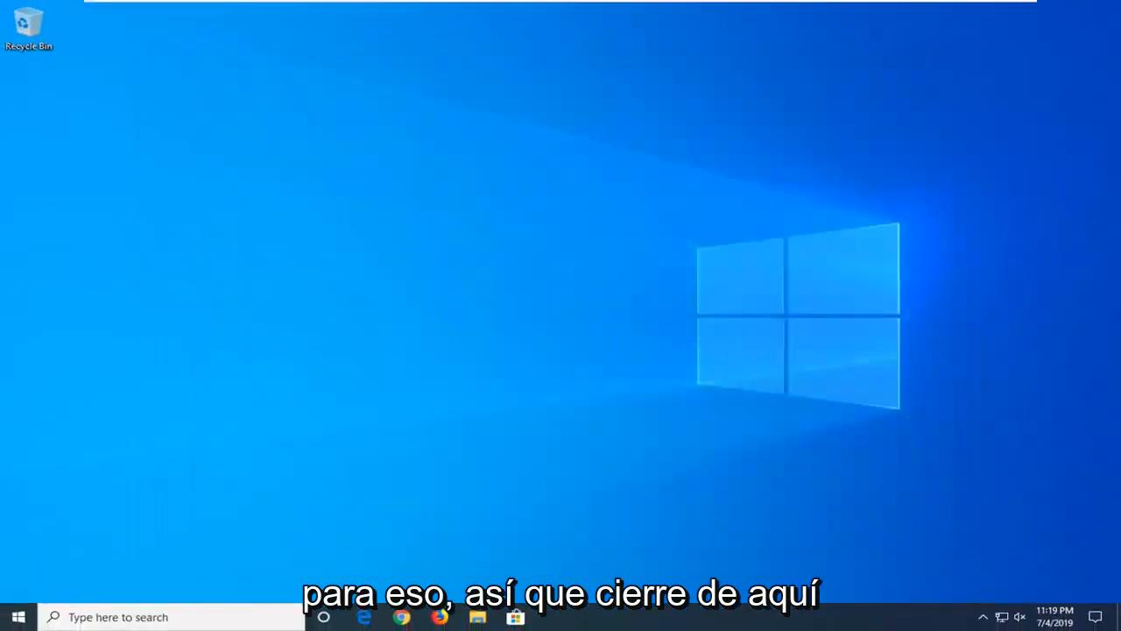
# Search the Start menu for "control panel" and open it
pyautogui.click(17, 617)
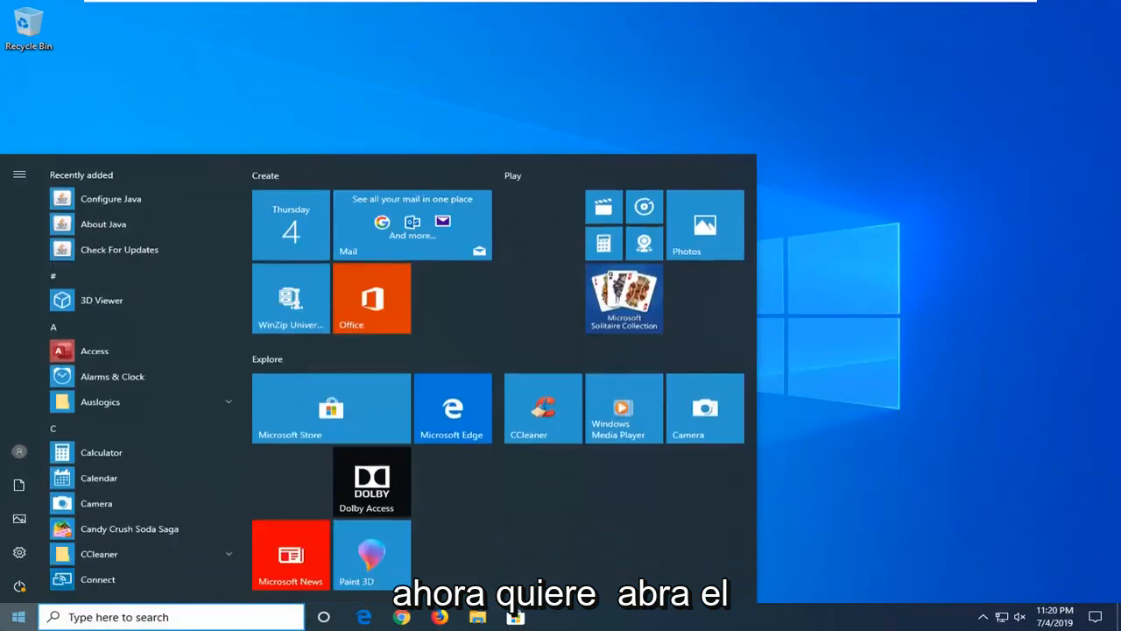
pyautogui.write('control panel')
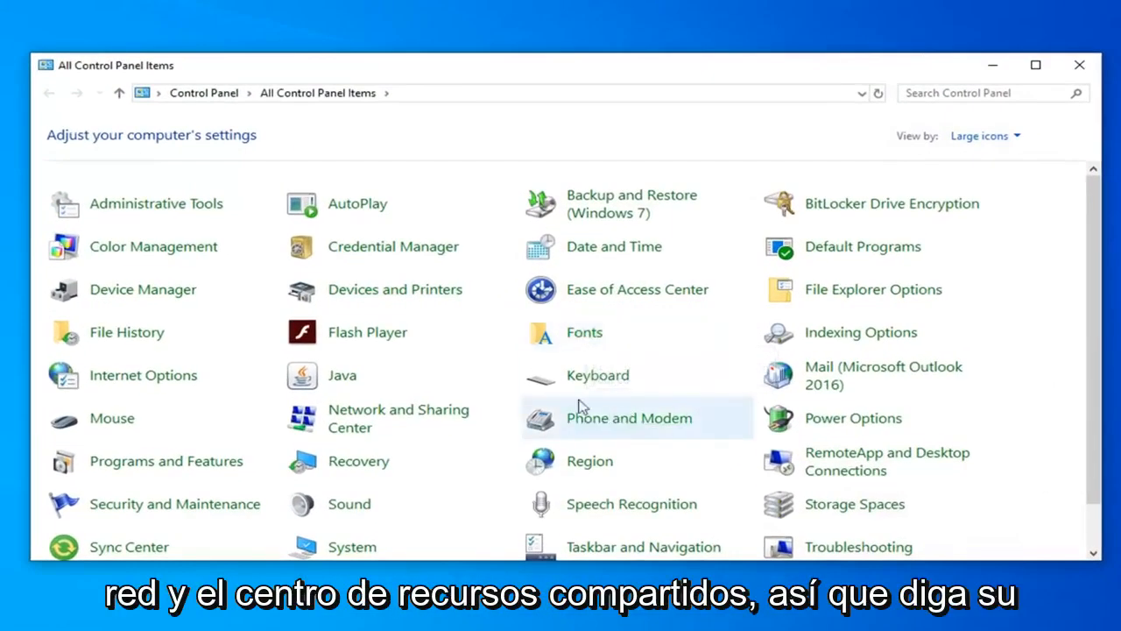
pyautogui.moveTo(977, 147)
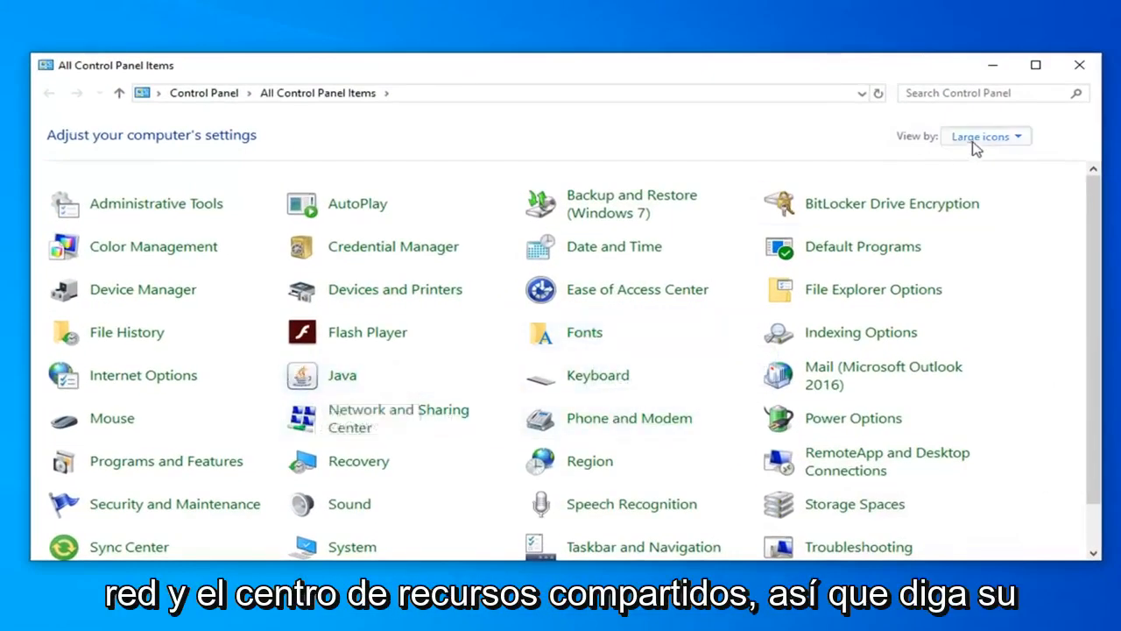
# Confirm Large icons view and go from Network and Sharing Center to advanced sharing settings
pyautogui.click(986, 136)
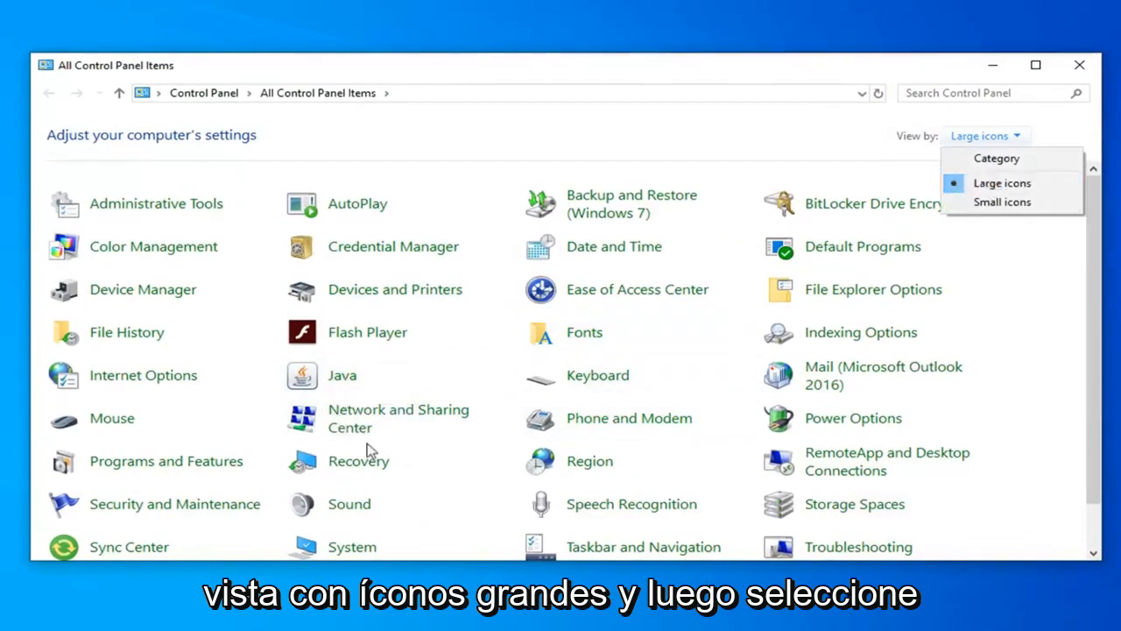
pyautogui.click(399, 418)
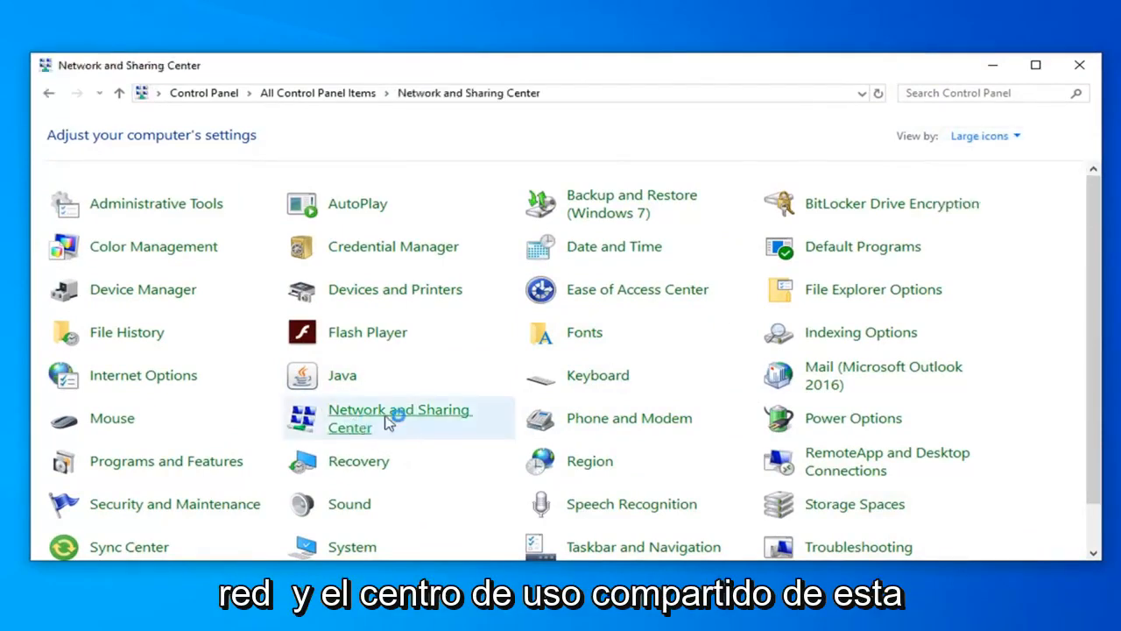
pyautogui.click(399, 417)
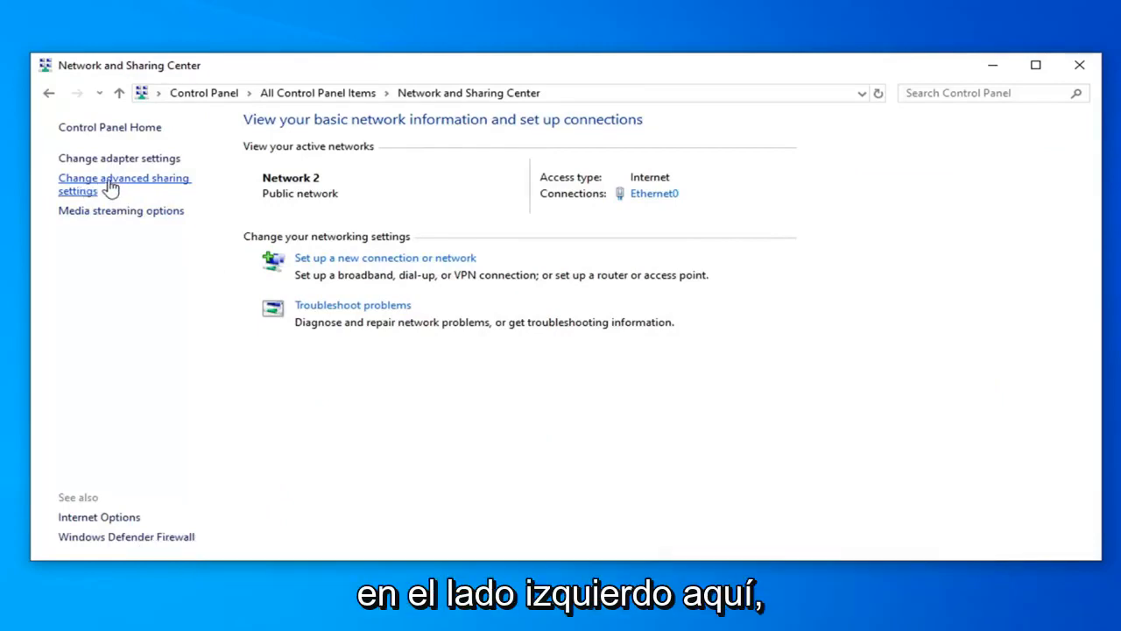
pyautogui.click(124, 184)
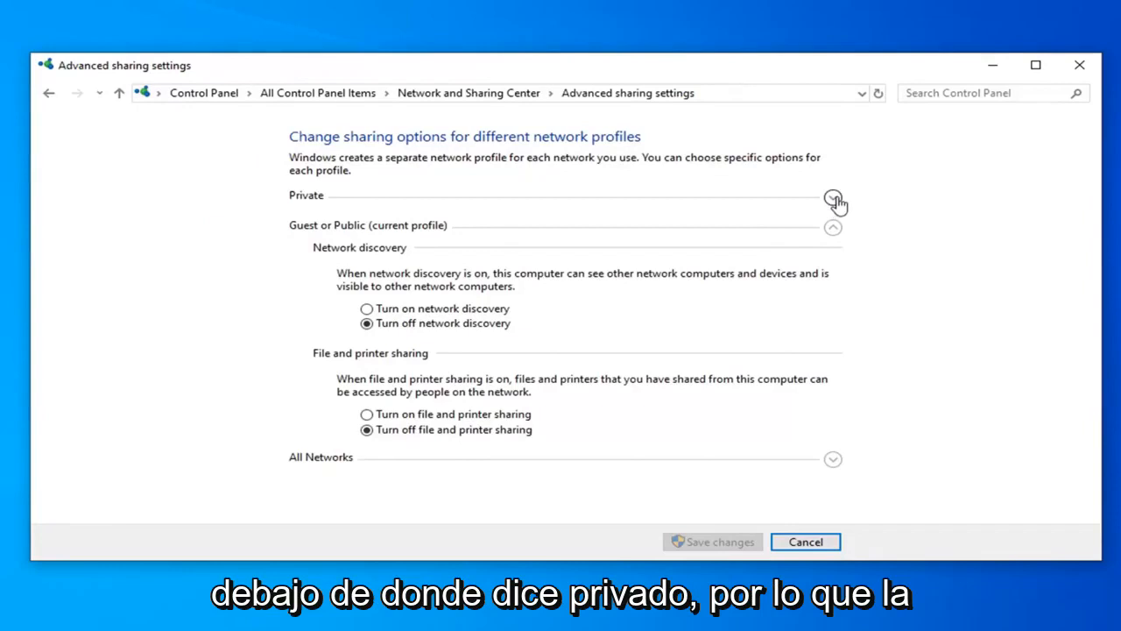
# Expand the Private profile and enable automatic device setup and file and printer sharing
pyautogui.click(833, 196)
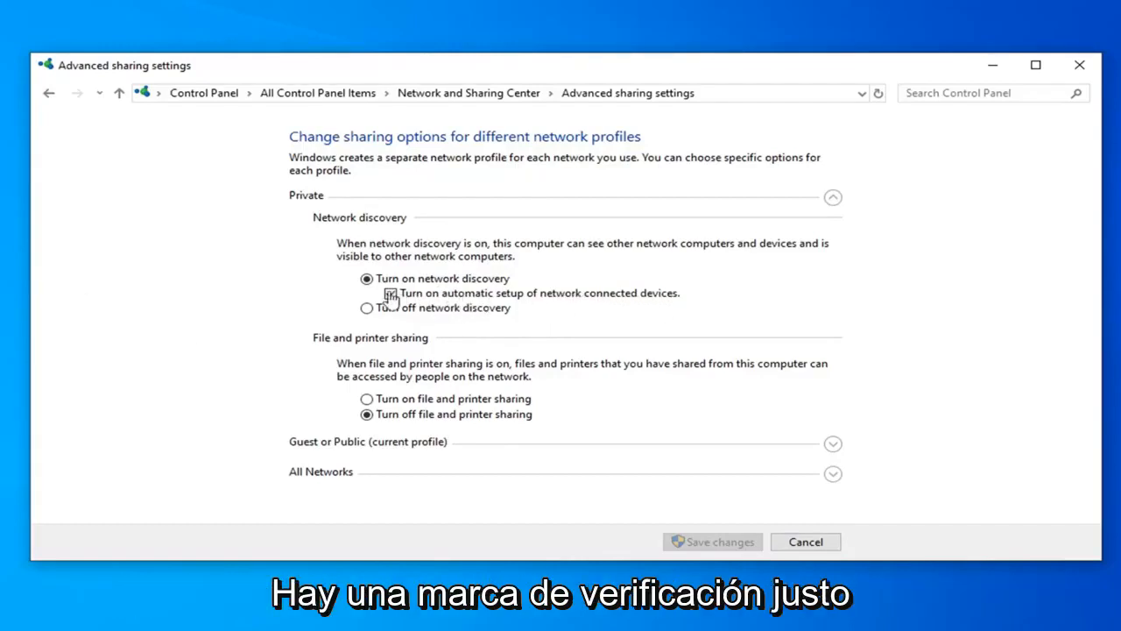
pyautogui.click(390, 293)
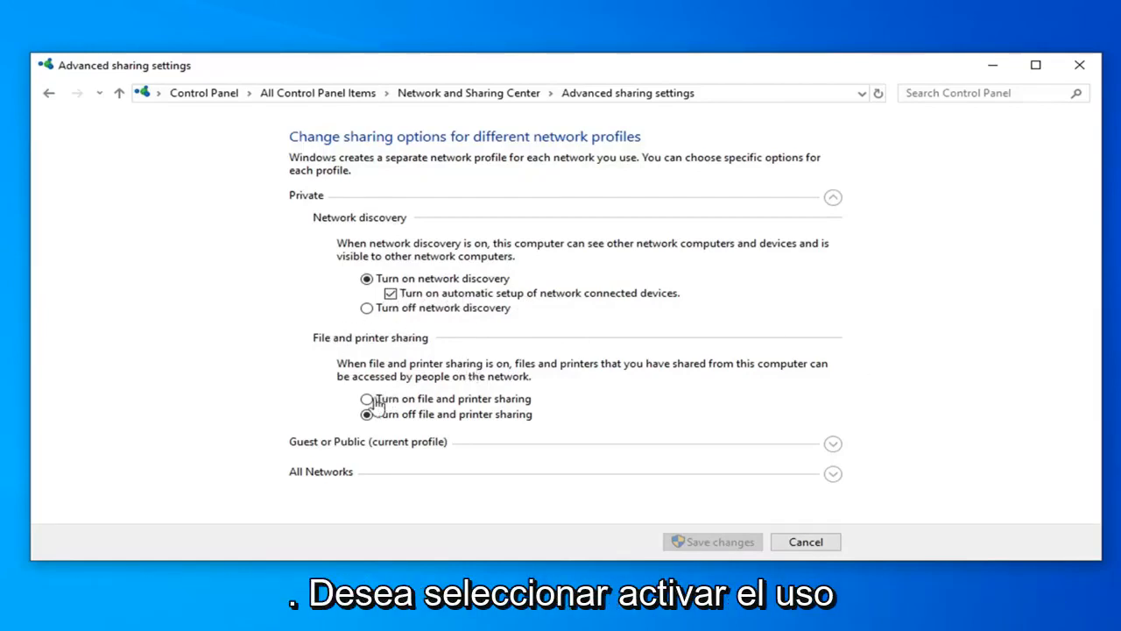
pyautogui.click(367, 398)
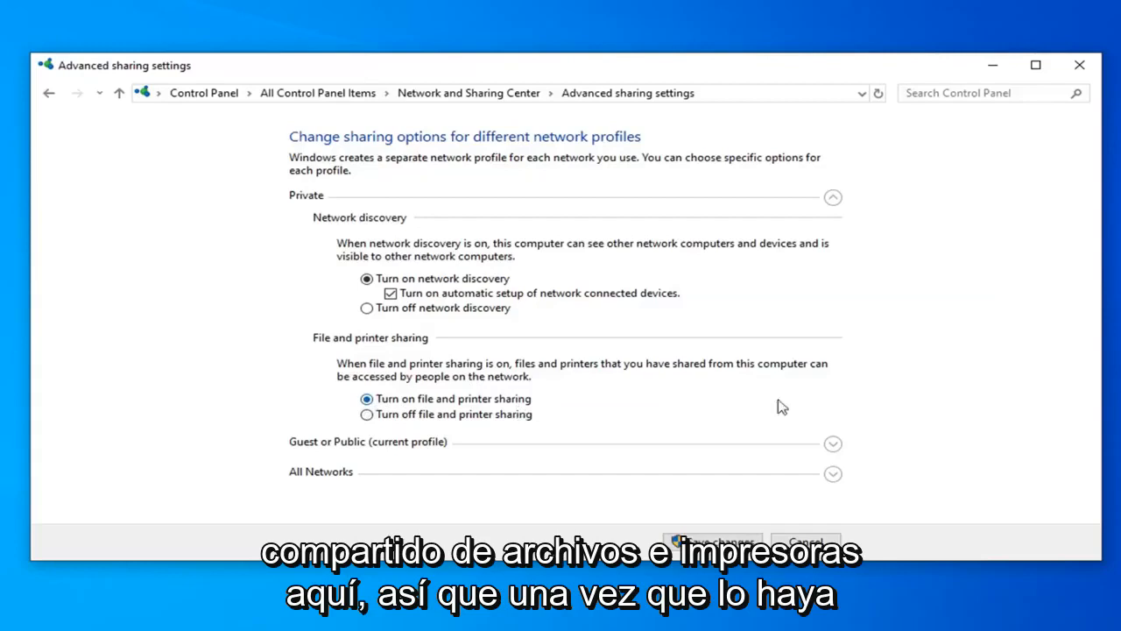
pyautogui.moveTo(519, 355)
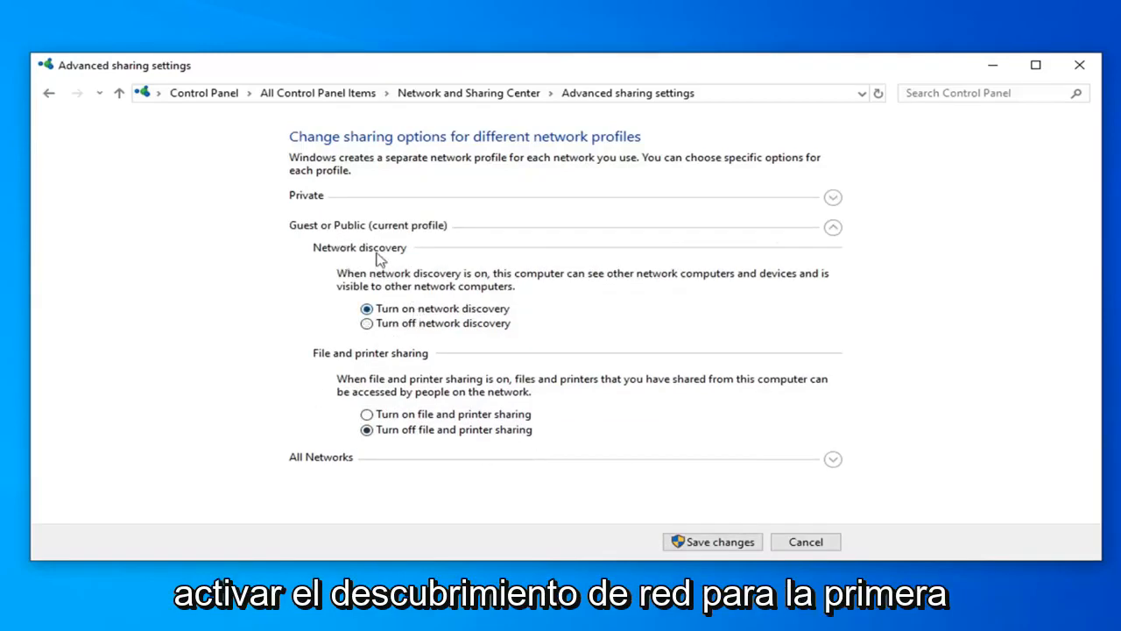
pyautogui.moveTo(388, 392)
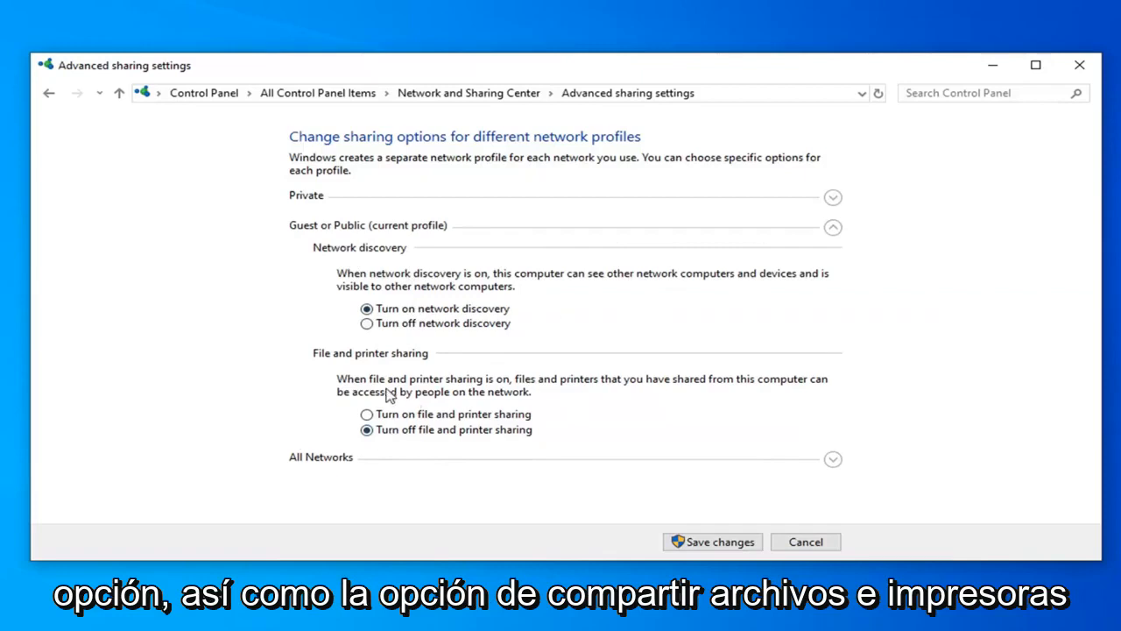
# Turn on file and printer sharing for the Guest or Public profile
pyautogui.click(367, 414)
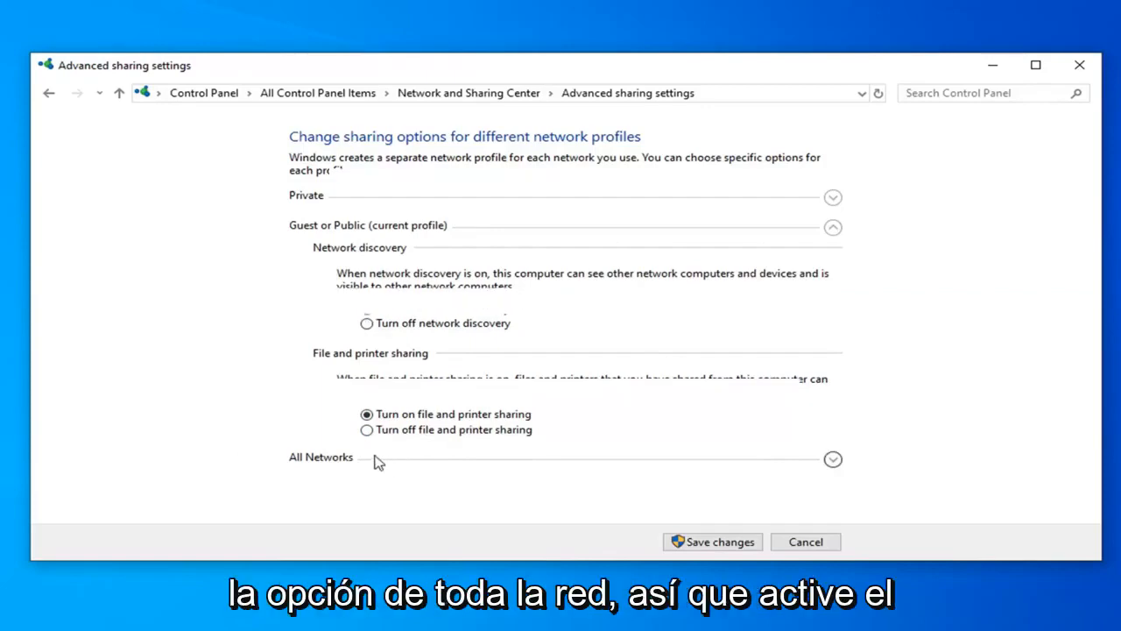
# Under All Networks, turn on Public folder sharing so network users can read and write files
pyautogui.scroll(-3)
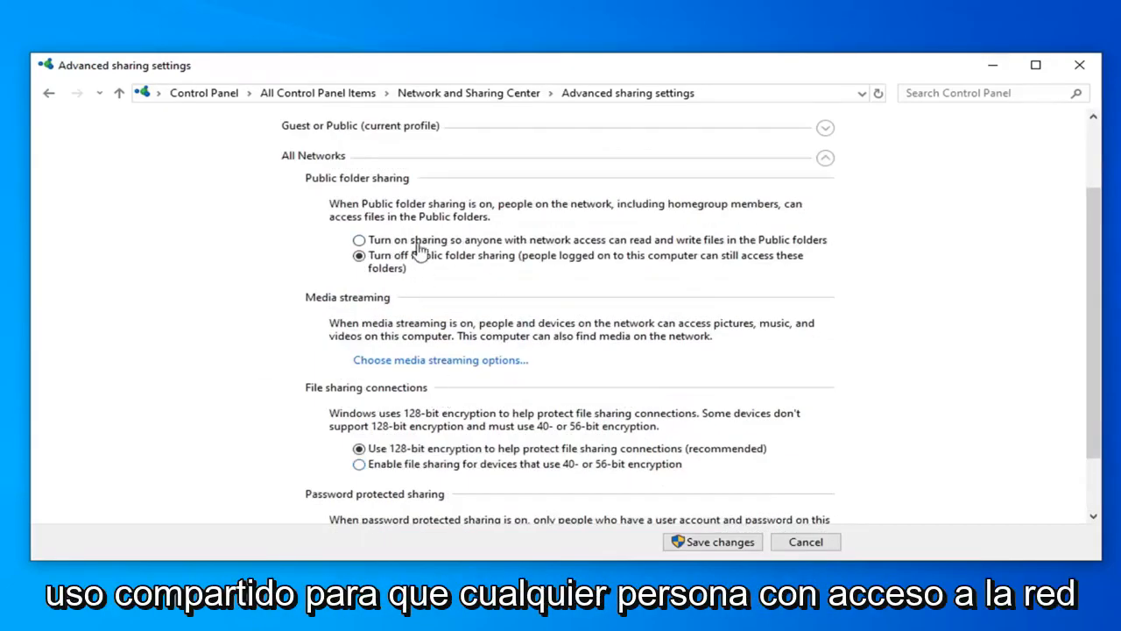
pyautogui.moveTo(679, 254)
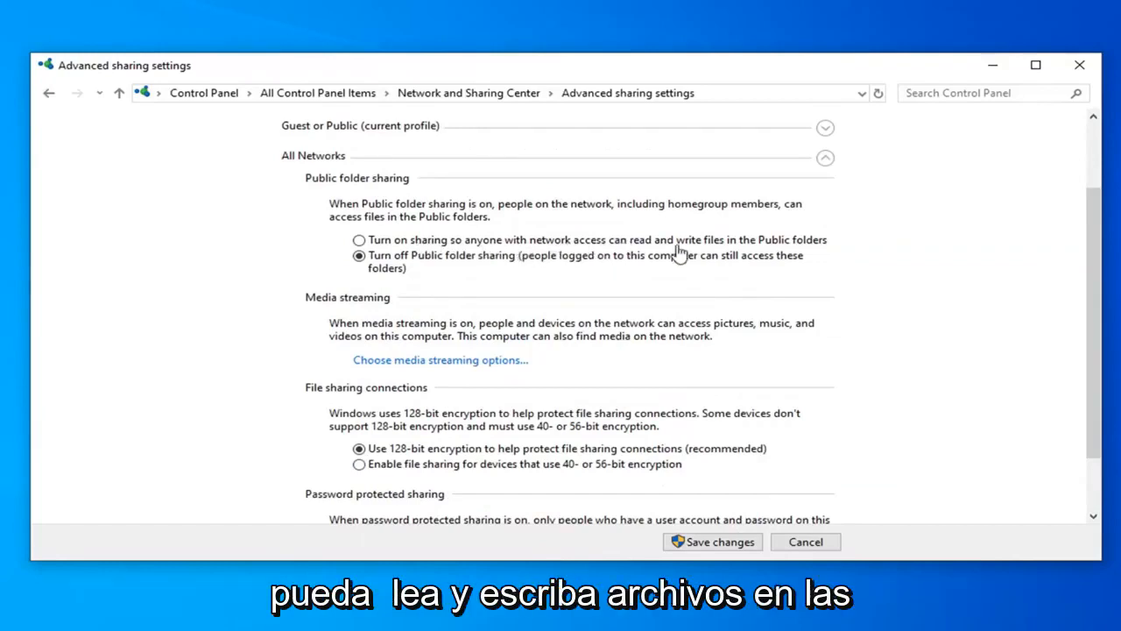
pyautogui.click(359, 240)
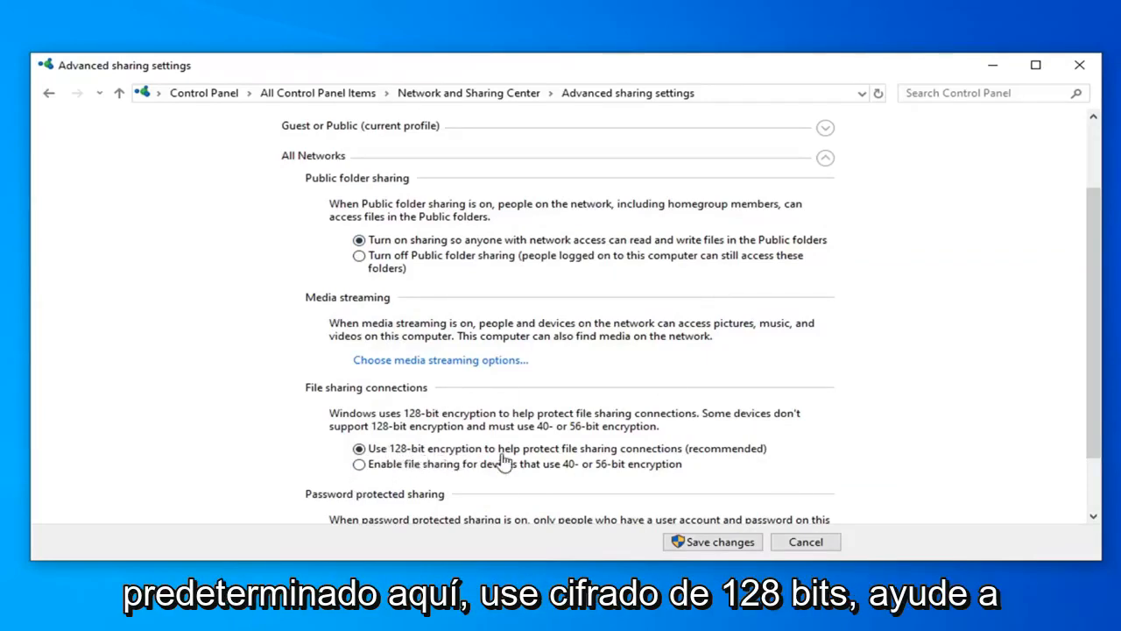
pyautogui.moveTo(821, 457)
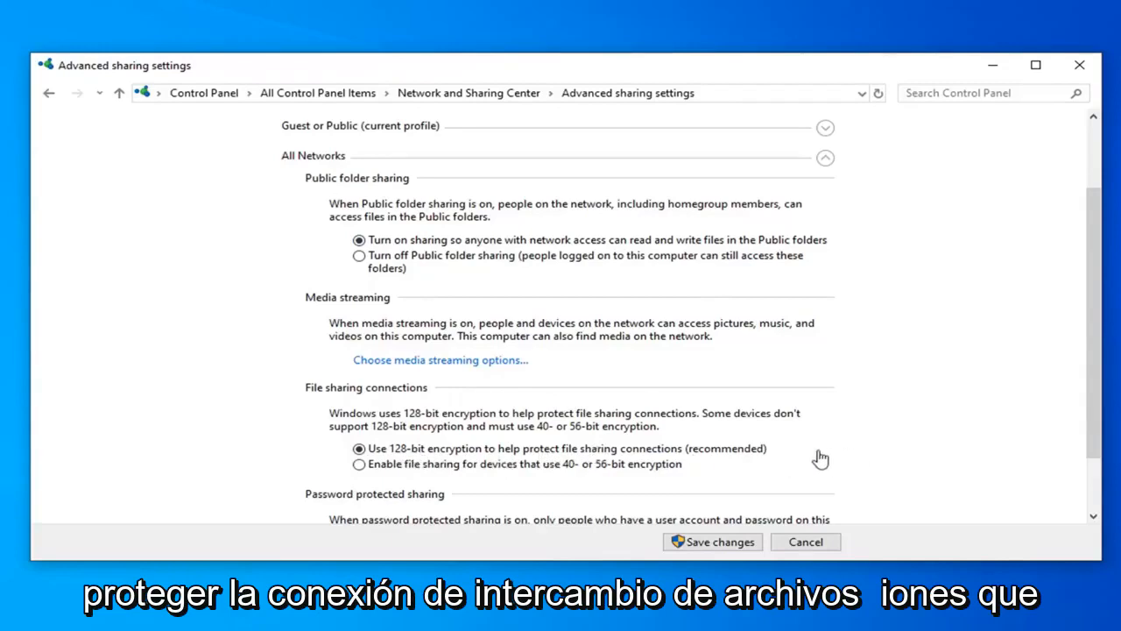
pyautogui.moveTo(640, 446)
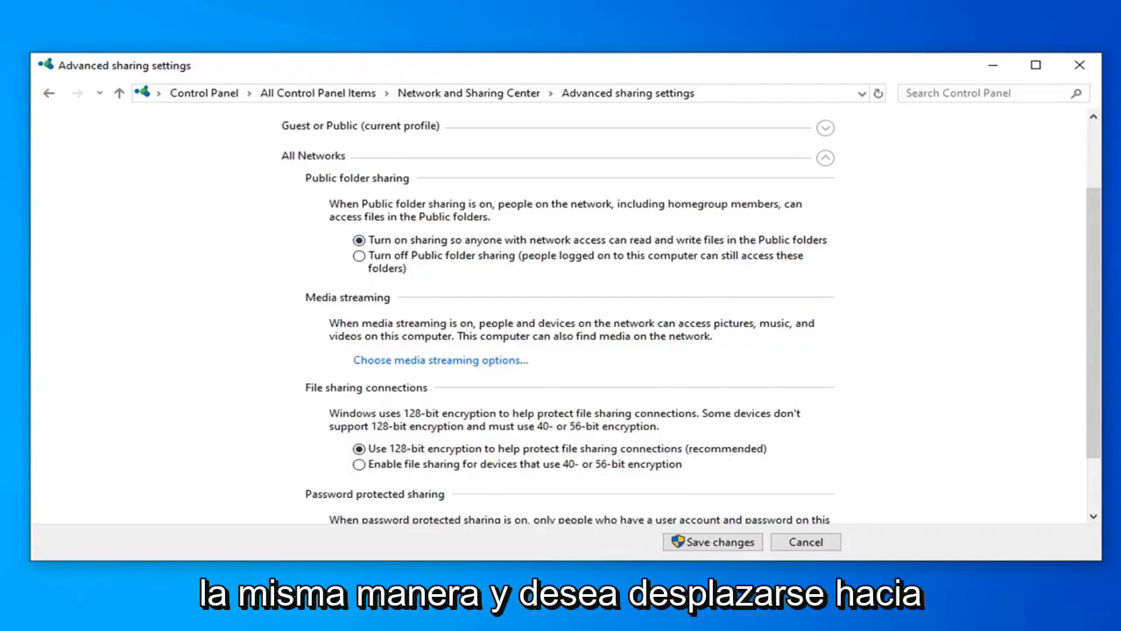
# Select 'Turn off password protected sharing' under All Networks
pyautogui.scroll(-3)
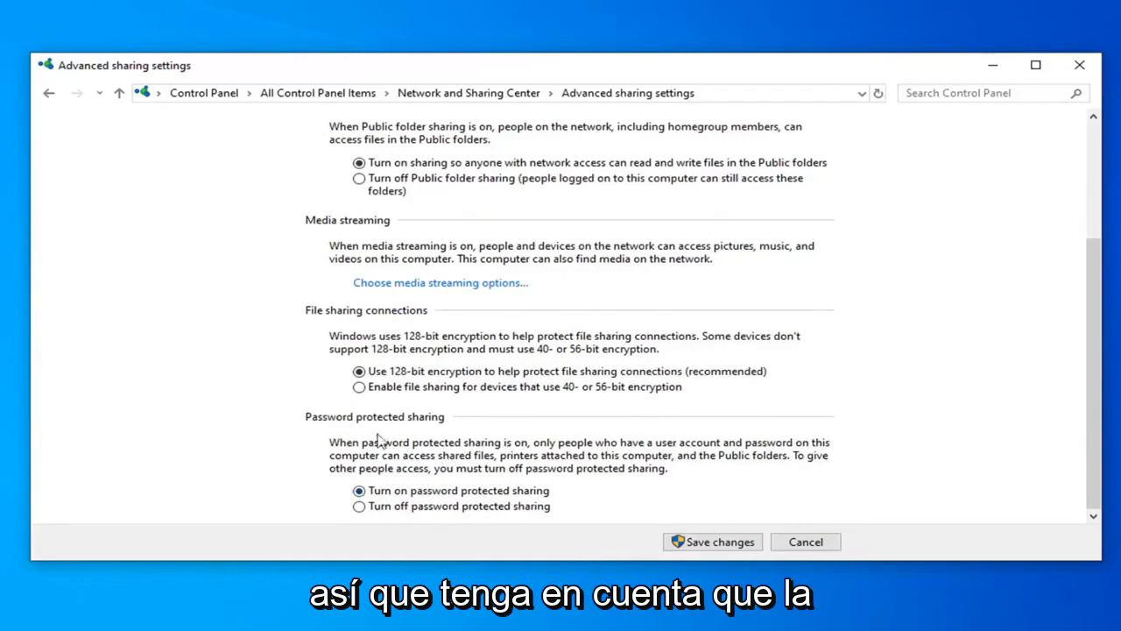
pyautogui.moveTo(404, 459)
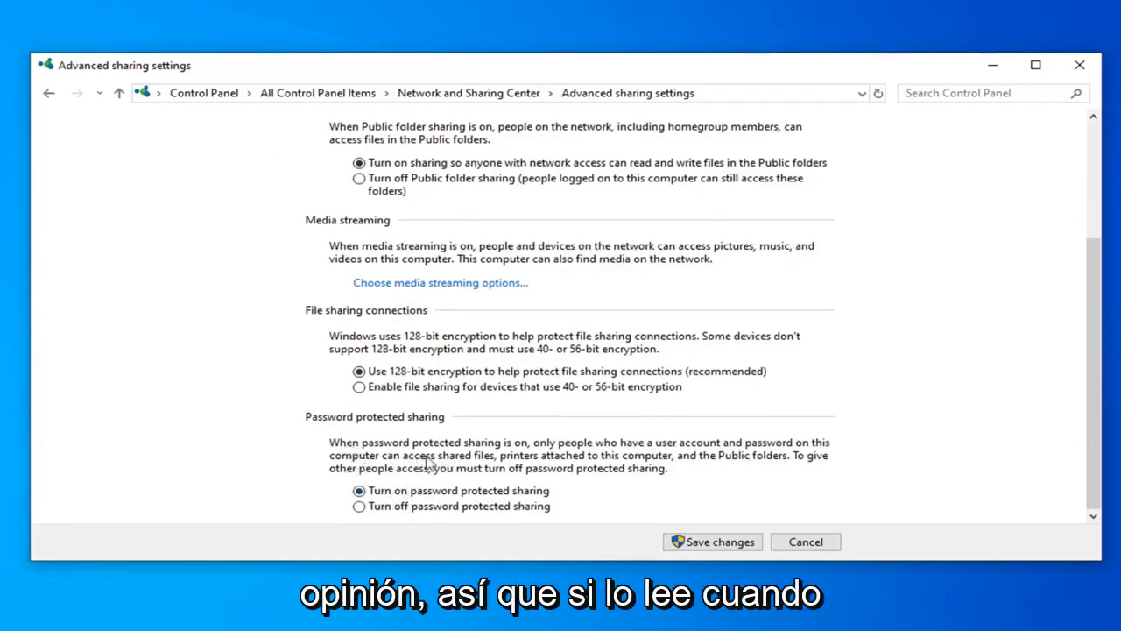
pyautogui.moveTo(548, 457)
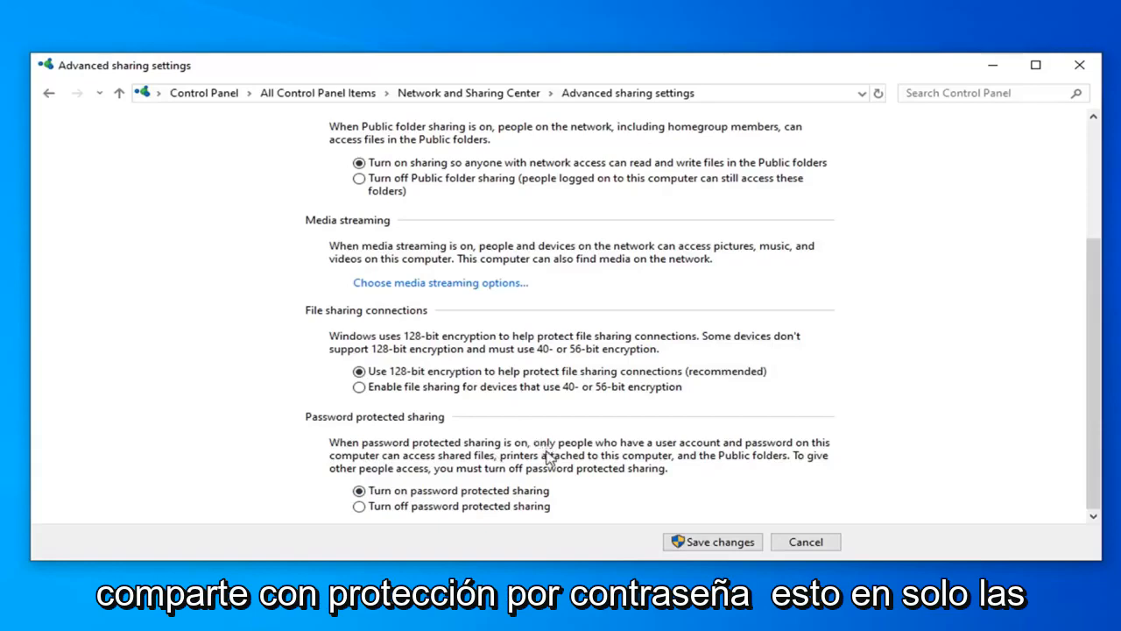
pyautogui.moveTo(670, 460)
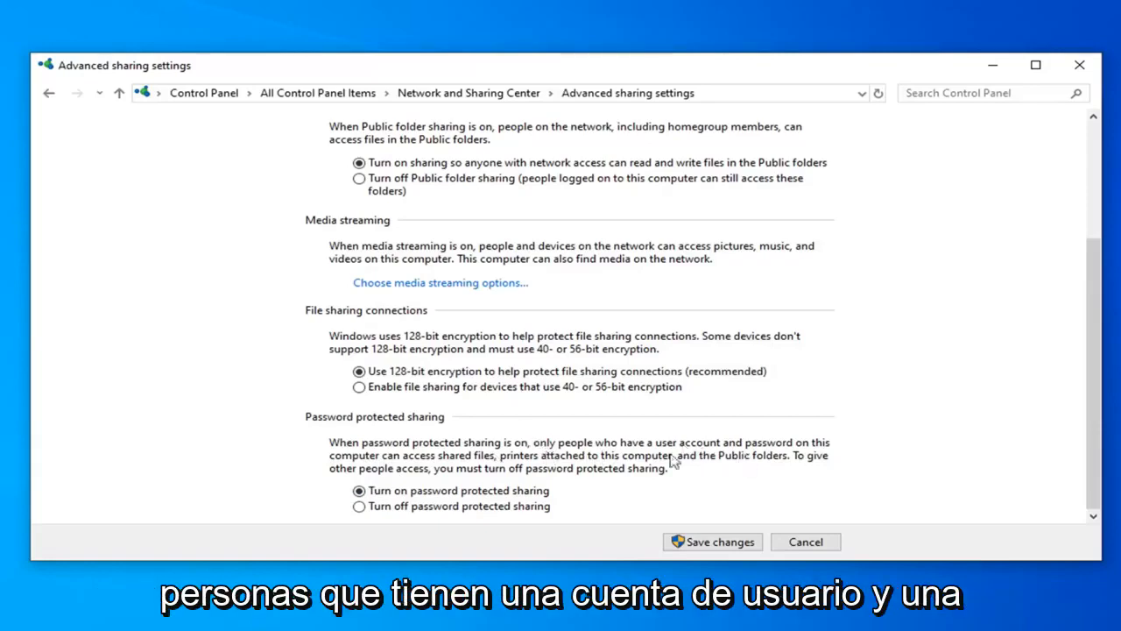
pyautogui.moveTo(500, 469)
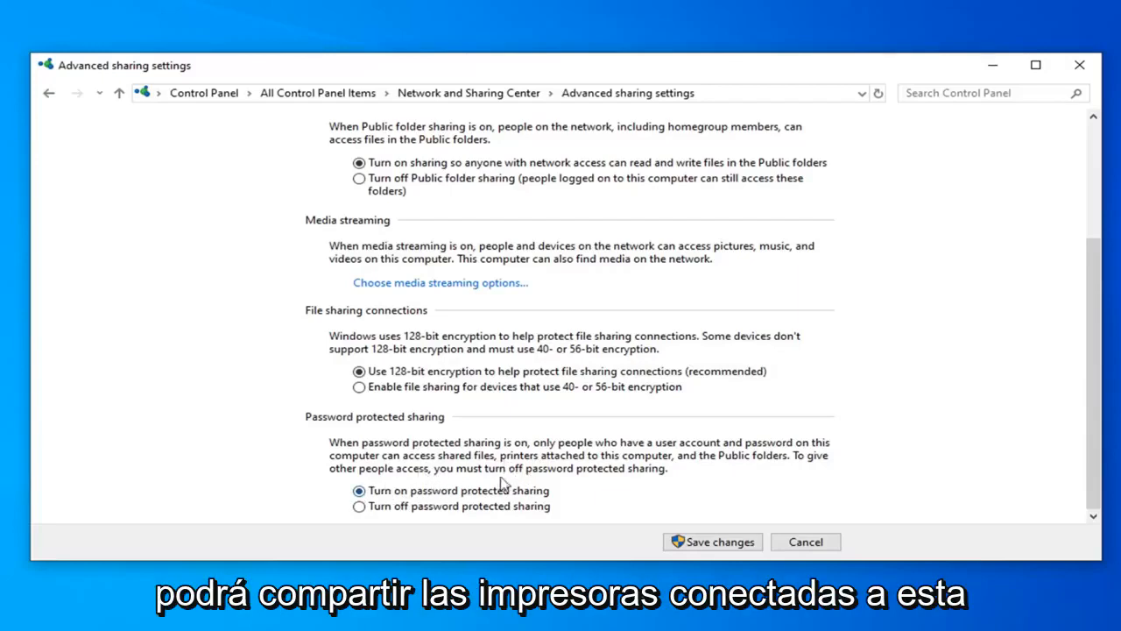
pyautogui.moveTo(493, 447)
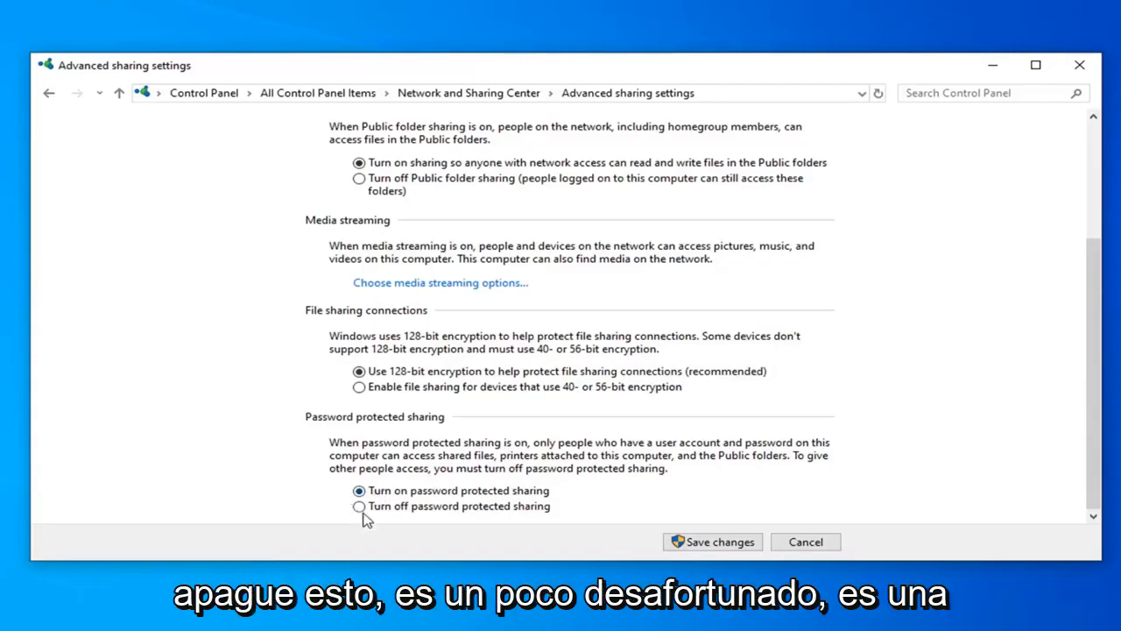
pyautogui.click(359, 506)
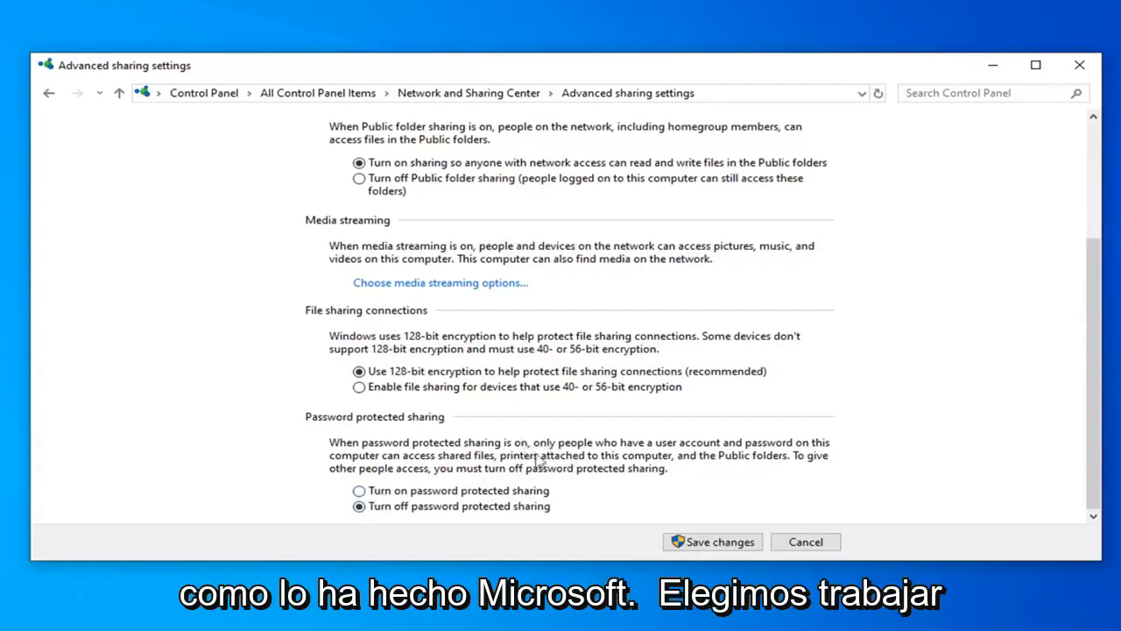
pyautogui.moveTo(517, 365)
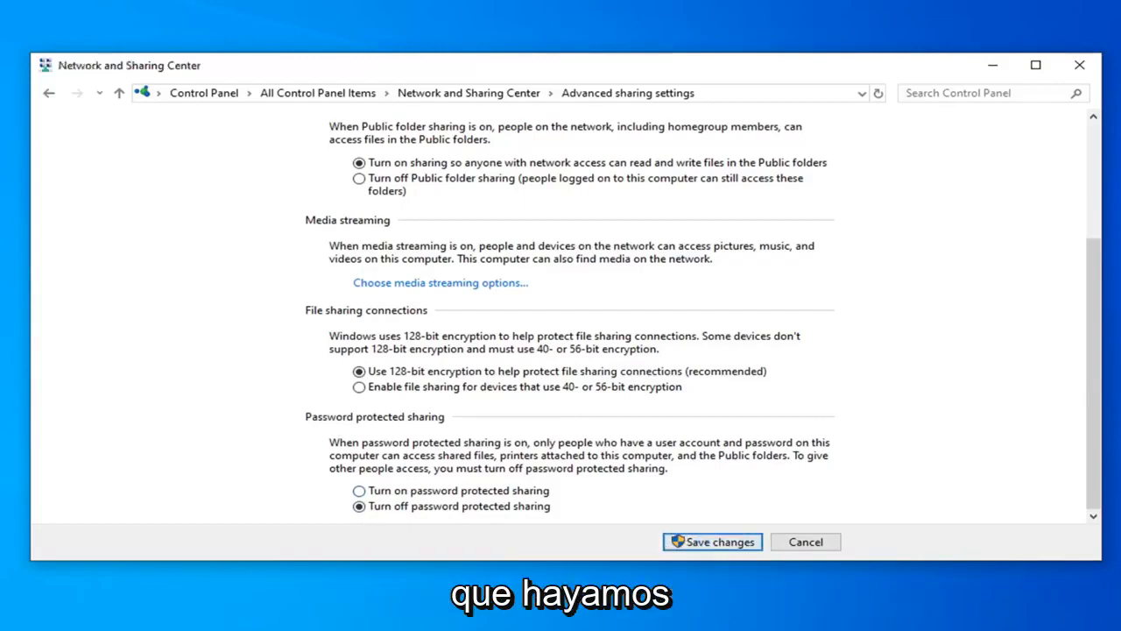
# Save the advanced sharing changes and close the Network and Sharing Center window
pyautogui.click(713, 542)
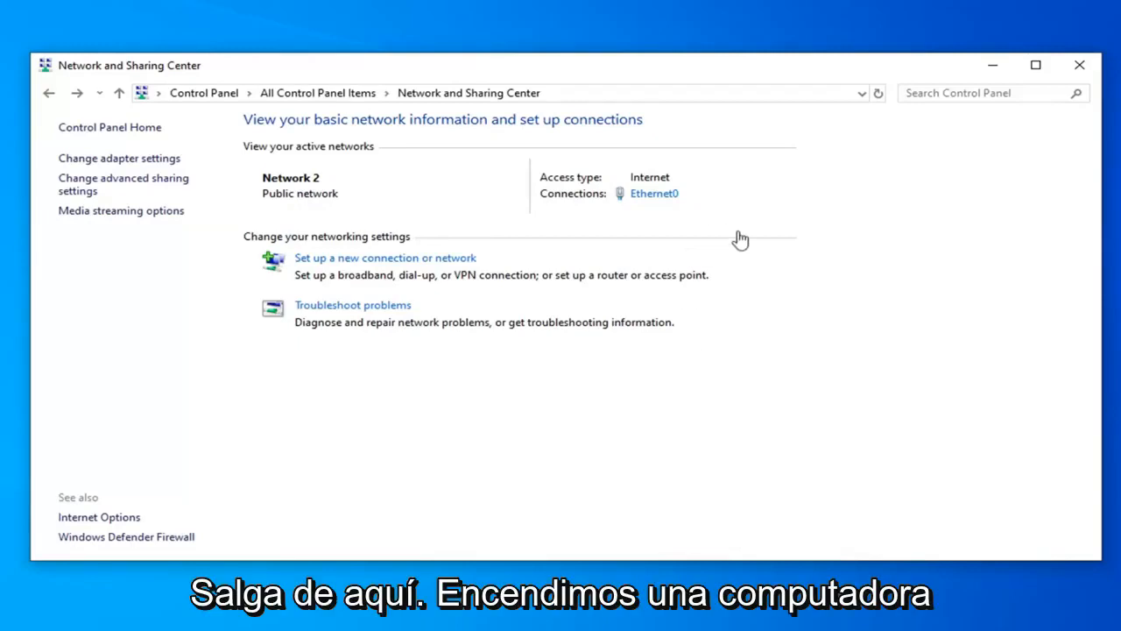
pyautogui.click(1080, 64)
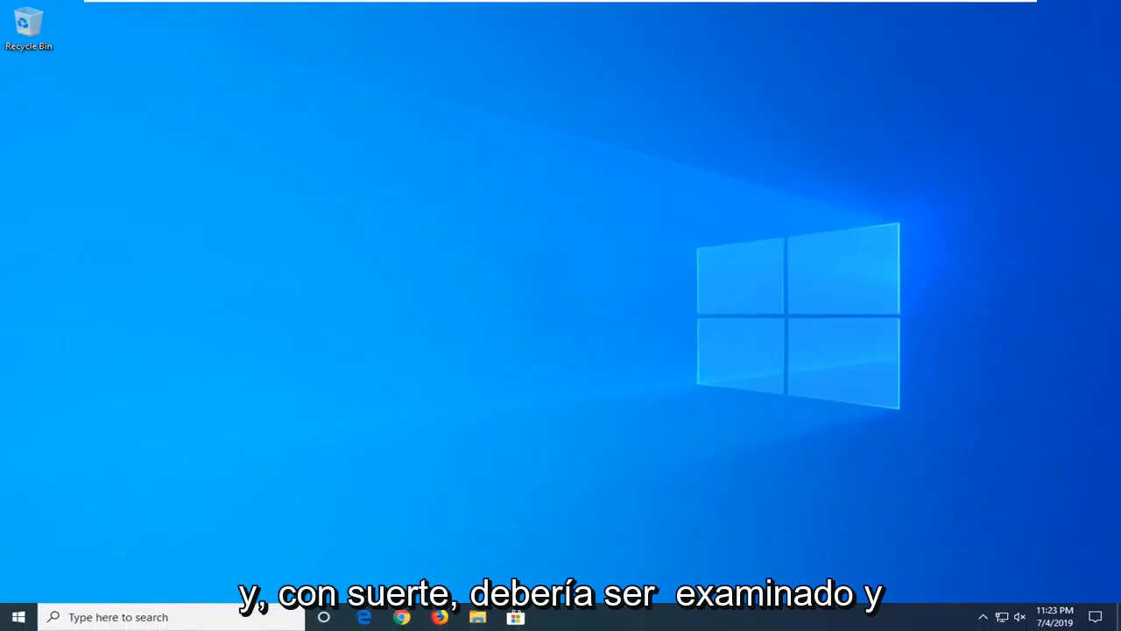